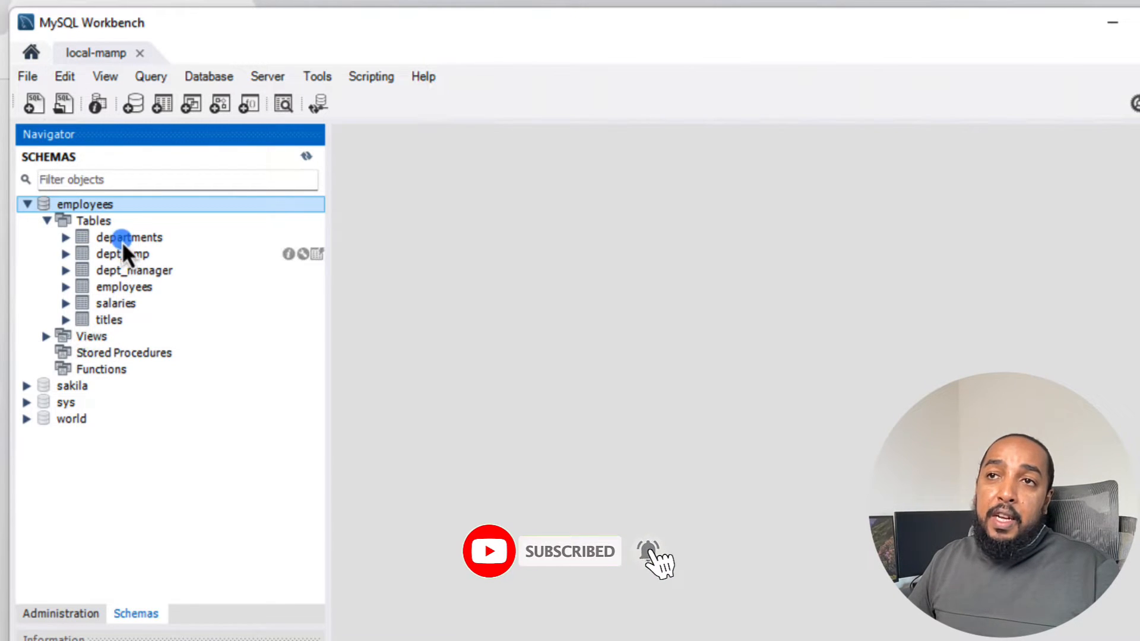
{"action": "mouse_move", "coordinate": [130, 269]}
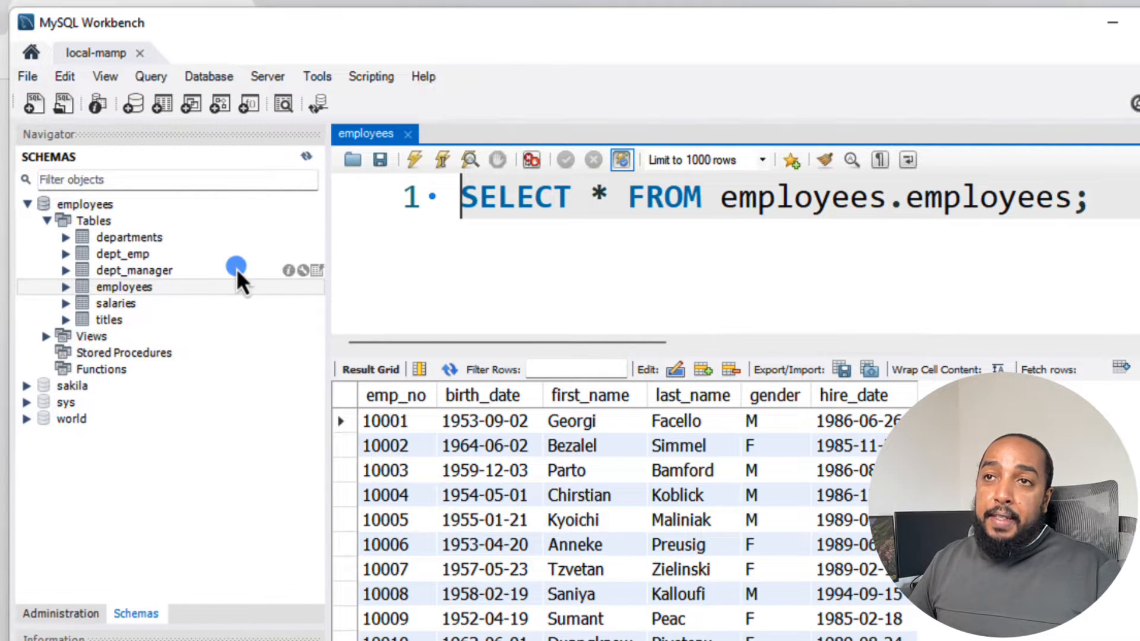
- Drop the employees schema from the Navigator and close its query tab
{"action": "right_click", "coordinate": [85, 204]}
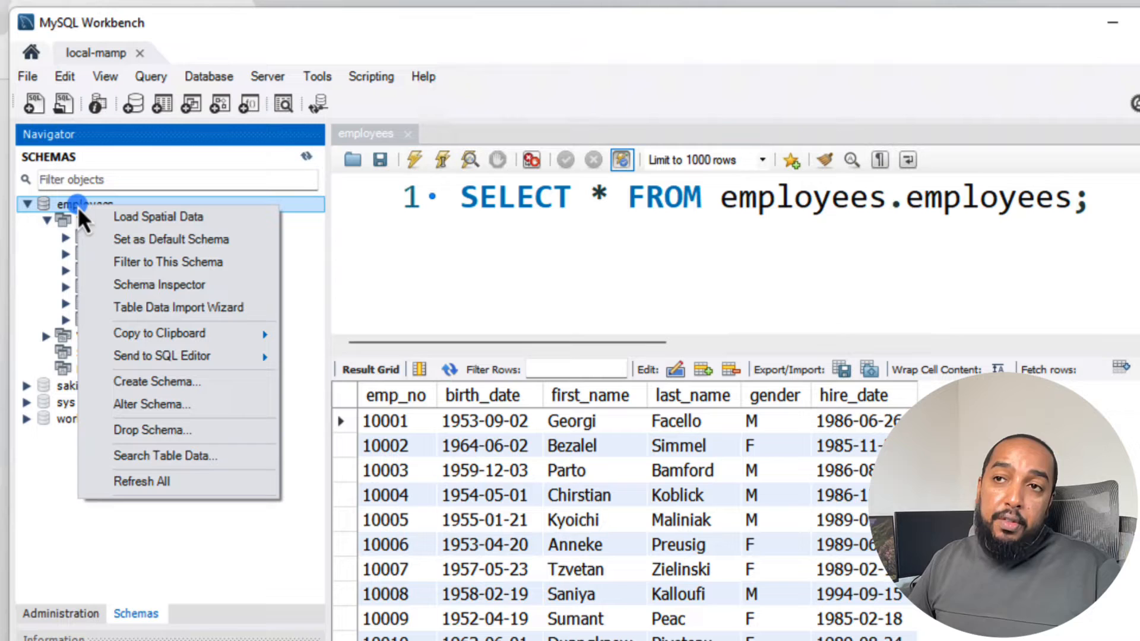
{"action": "left_click", "coordinate": [152, 430]}
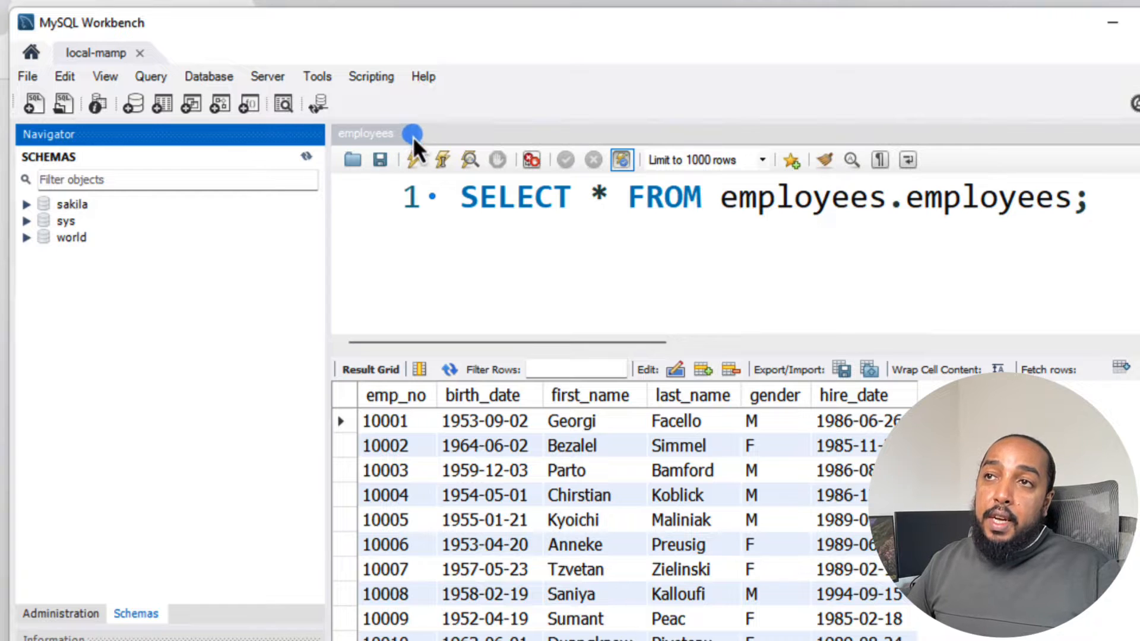
{"action": "left_click", "coordinate": [413, 133]}
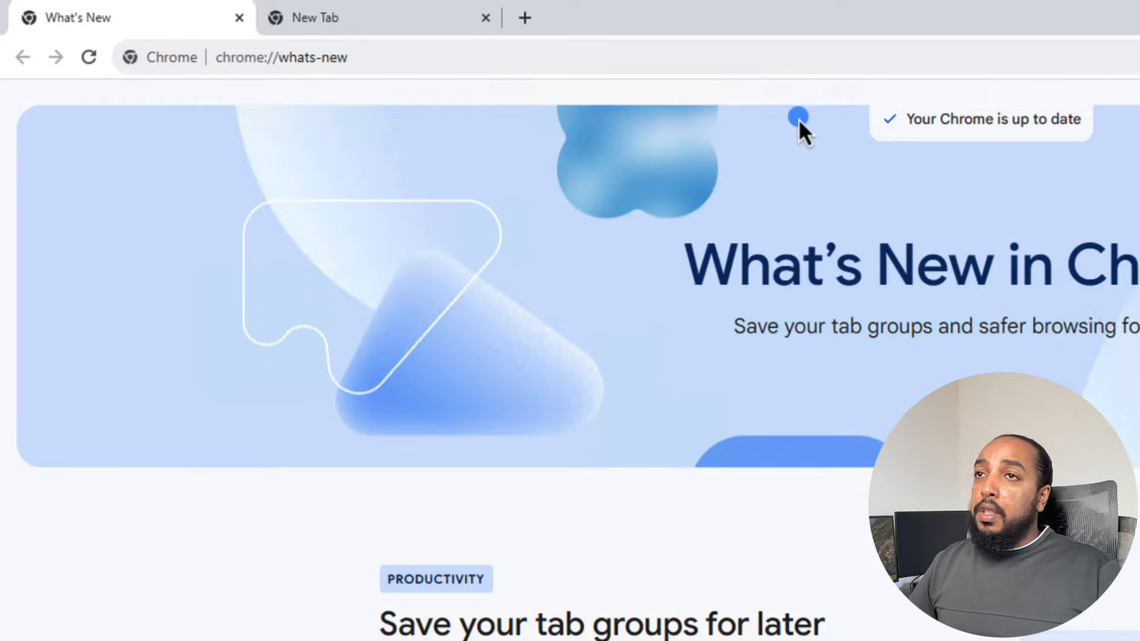
- Search 'employee sample database' and open MySQL's Employees Sample Database documentation result
{"action": "type", "text": "employee sample"}
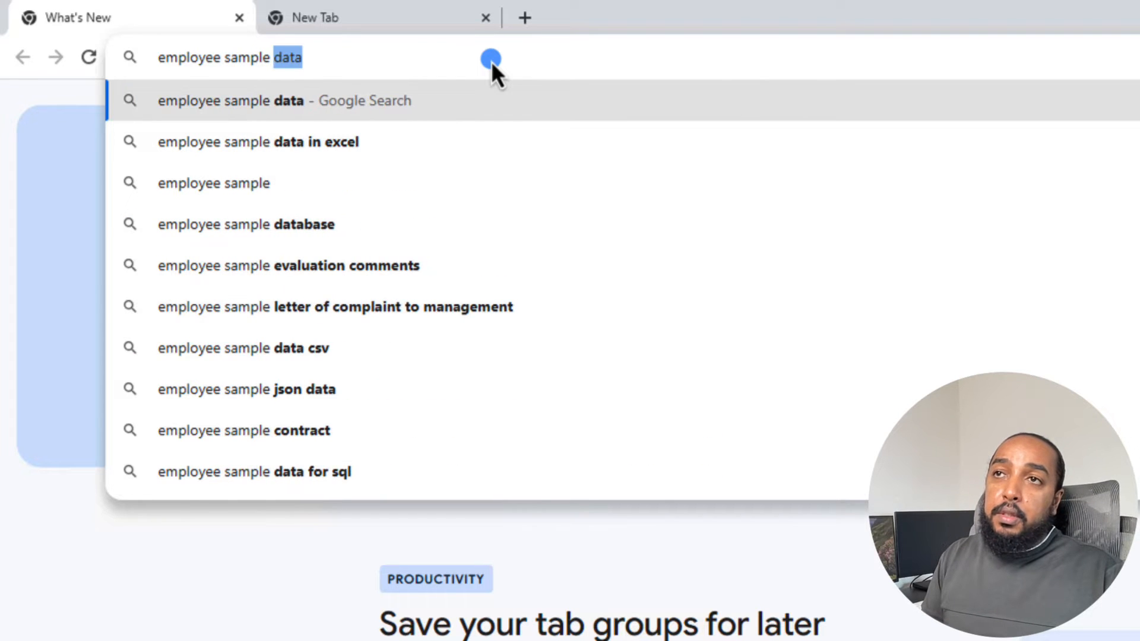
{"action": "left_click", "coordinate": [245, 224]}
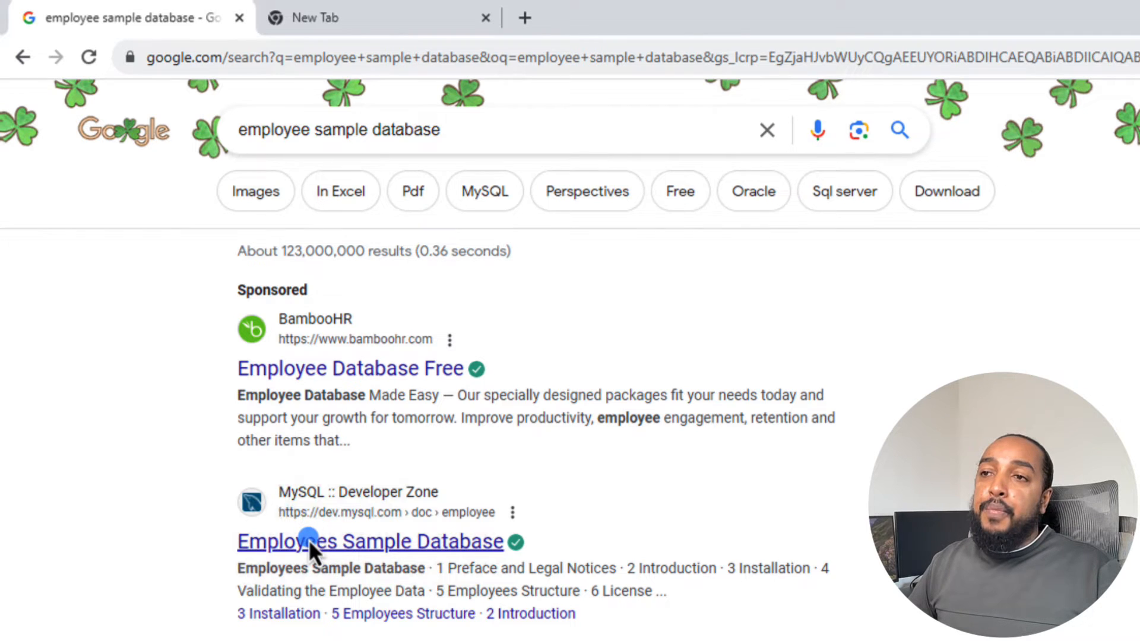
{"action": "left_click", "coordinate": [367, 541]}
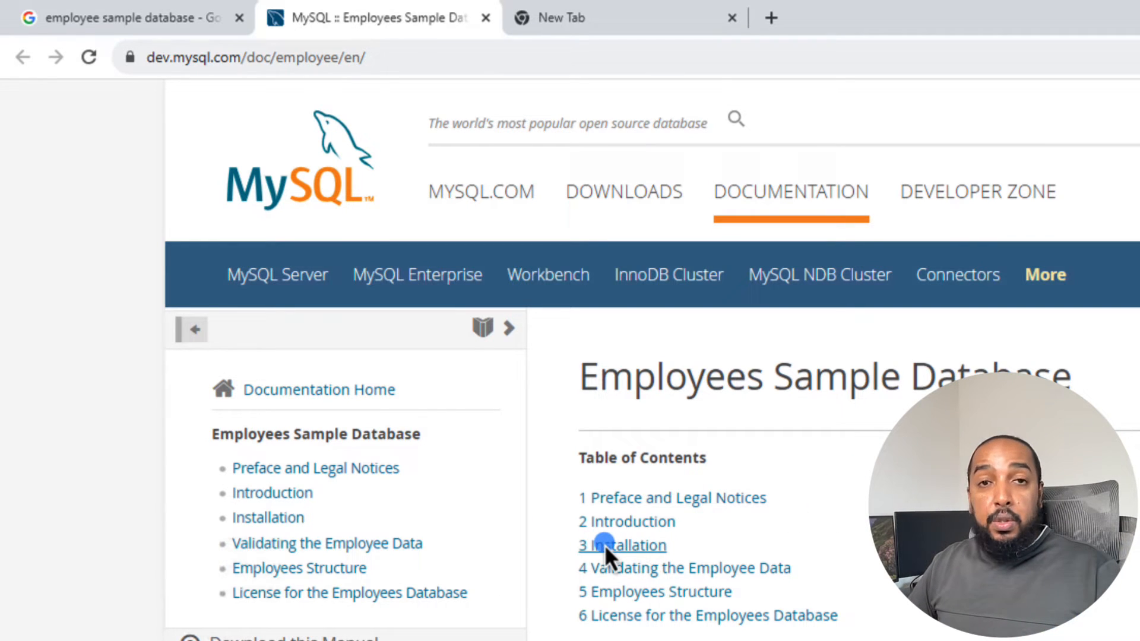
- Go to '3 Installation' and scroll through the unzip and storage engine instructions
{"action": "left_click", "coordinate": [620, 545]}
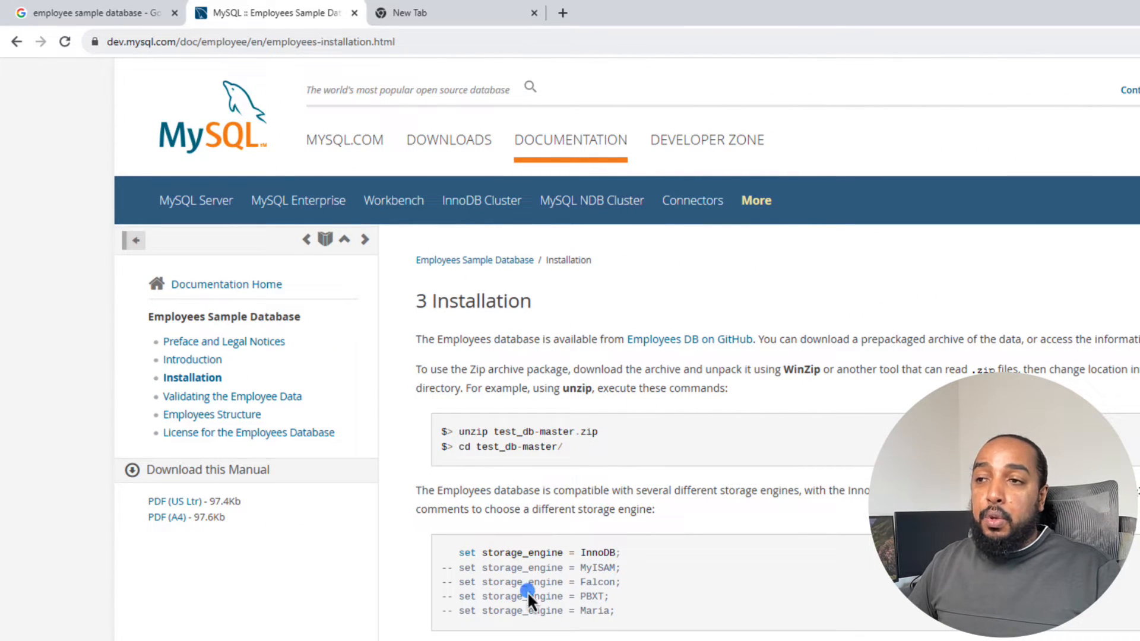
{"action": "scroll", "scroll_direction": "down", "scroll_amount": 3}
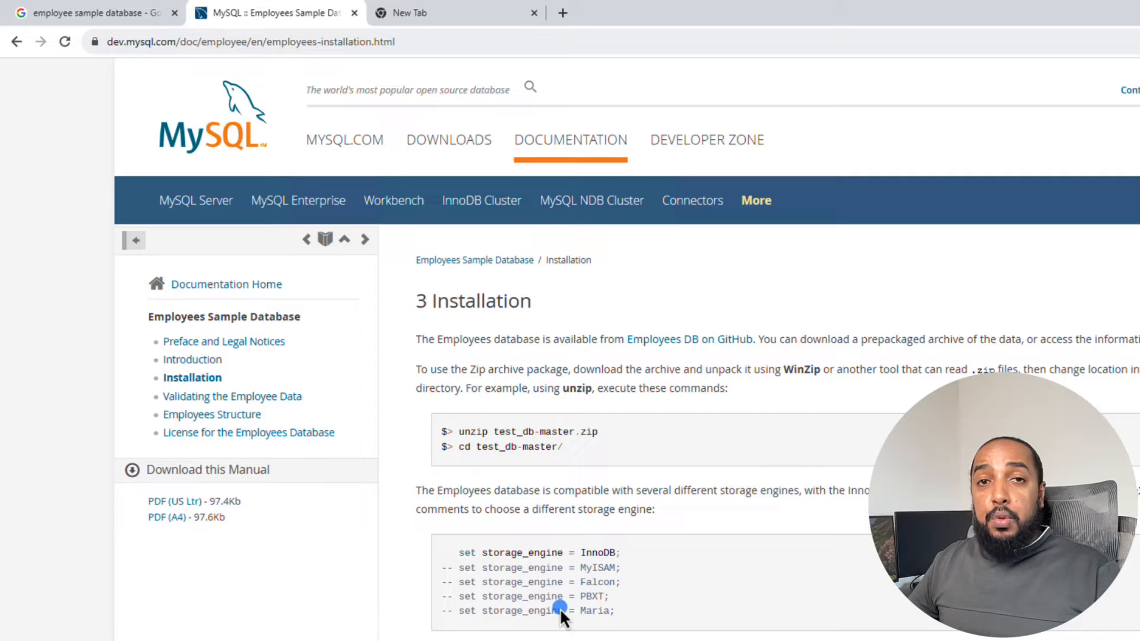
{"action": "scroll", "scroll_direction": "down", "scroll_amount": 3}
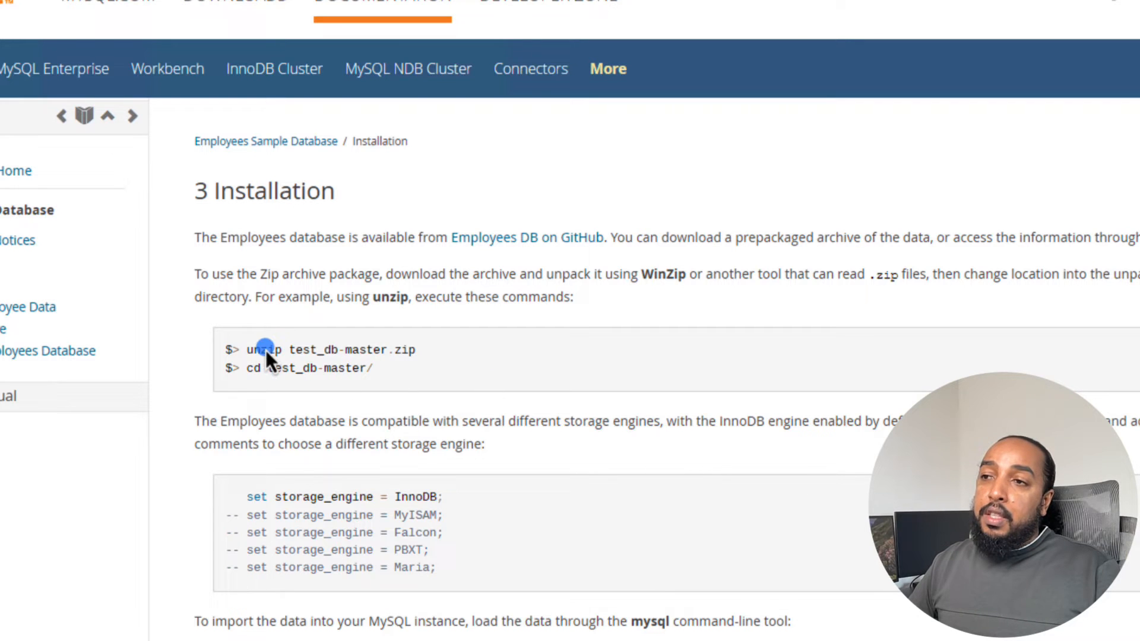
{"action": "scroll", "scroll_direction": "down", "scroll_amount": 3}
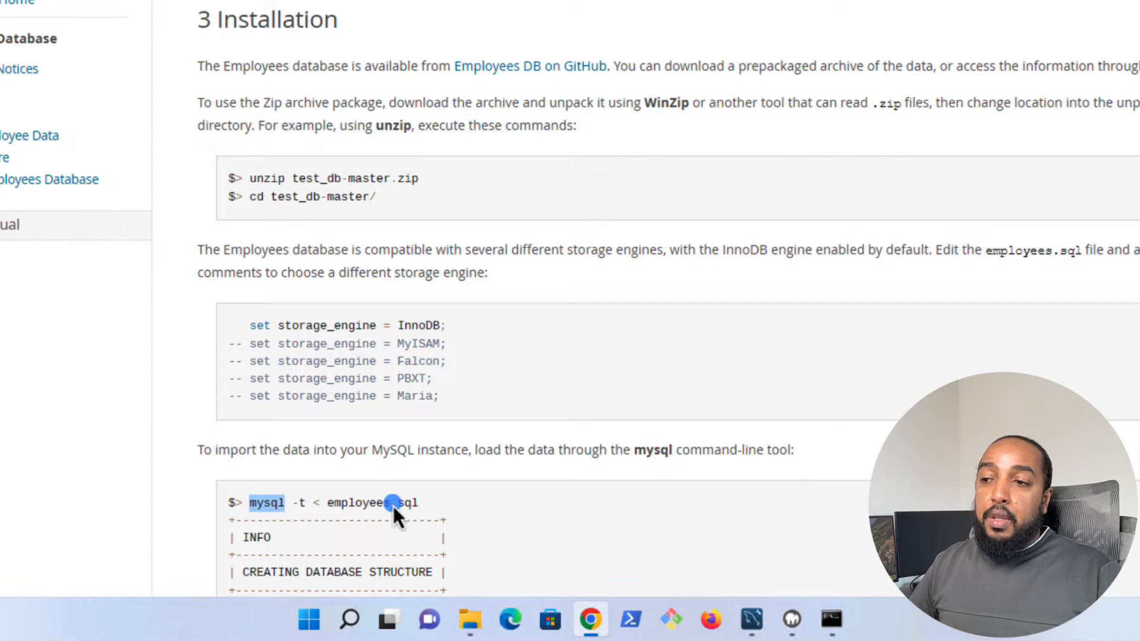
{"action": "scroll", "scroll_direction": "down", "scroll_amount": 3}
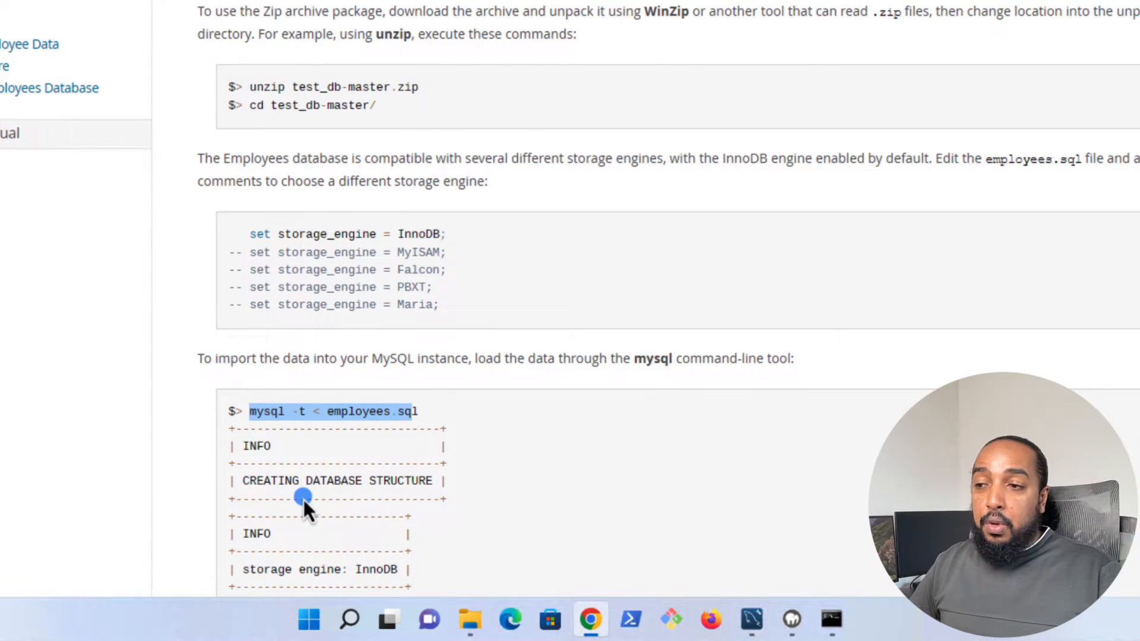
{"action": "scroll", "scroll_direction": "down", "scroll_amount": 3}
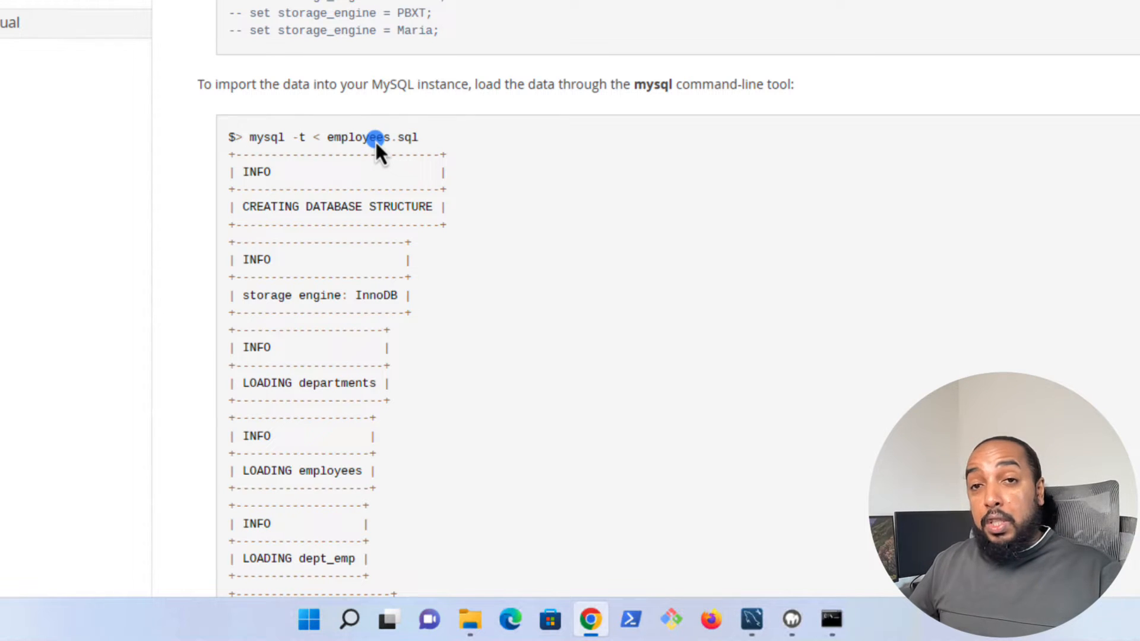
{"action": "double_click", "coordinate": [357, 136]}
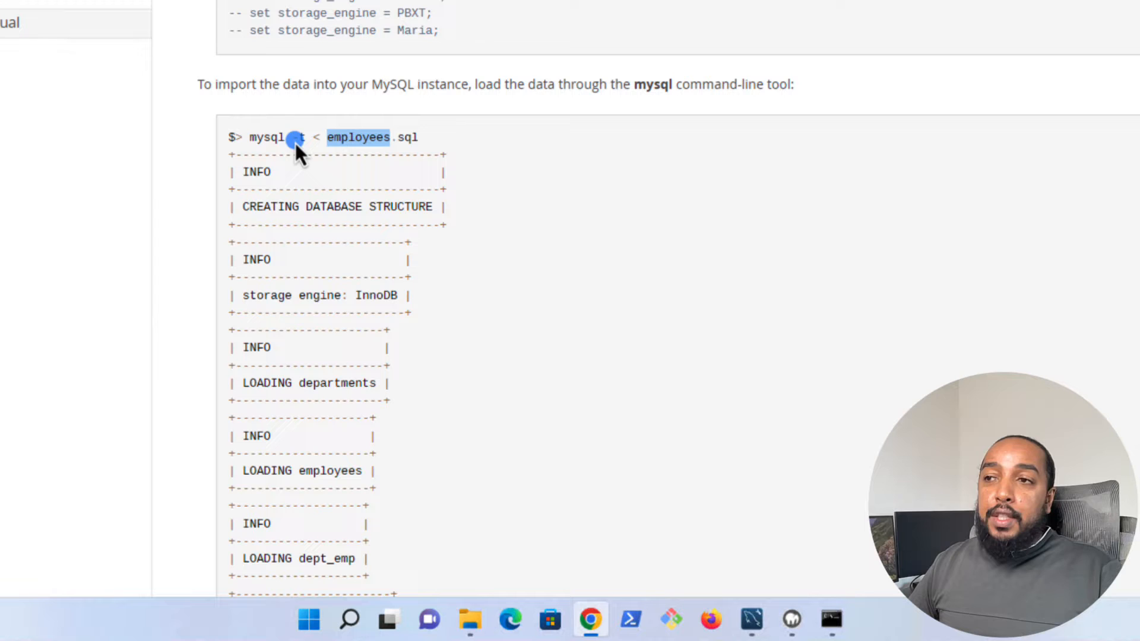
{"action": "mouse_move", "coordinate": [352, 156]}
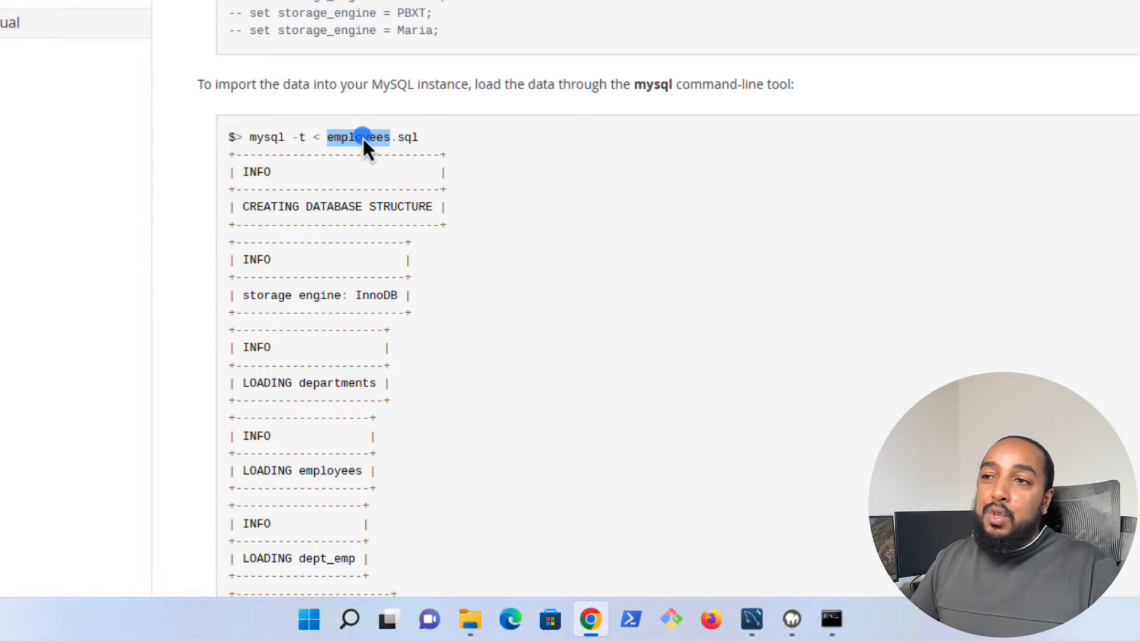
{"action": "mouse_move", "coordinate": [282, 142]}
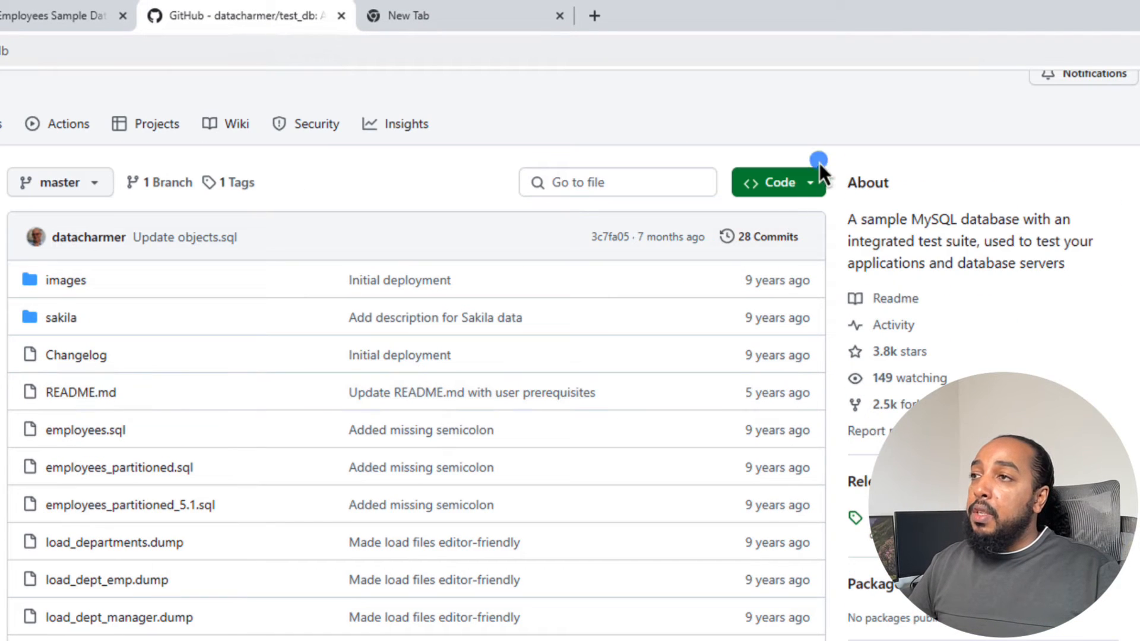
- Reveal the Download ZIP option on the datacharmer/test_db repository
{"action": "left_click", "coordinate": [772, 182]}
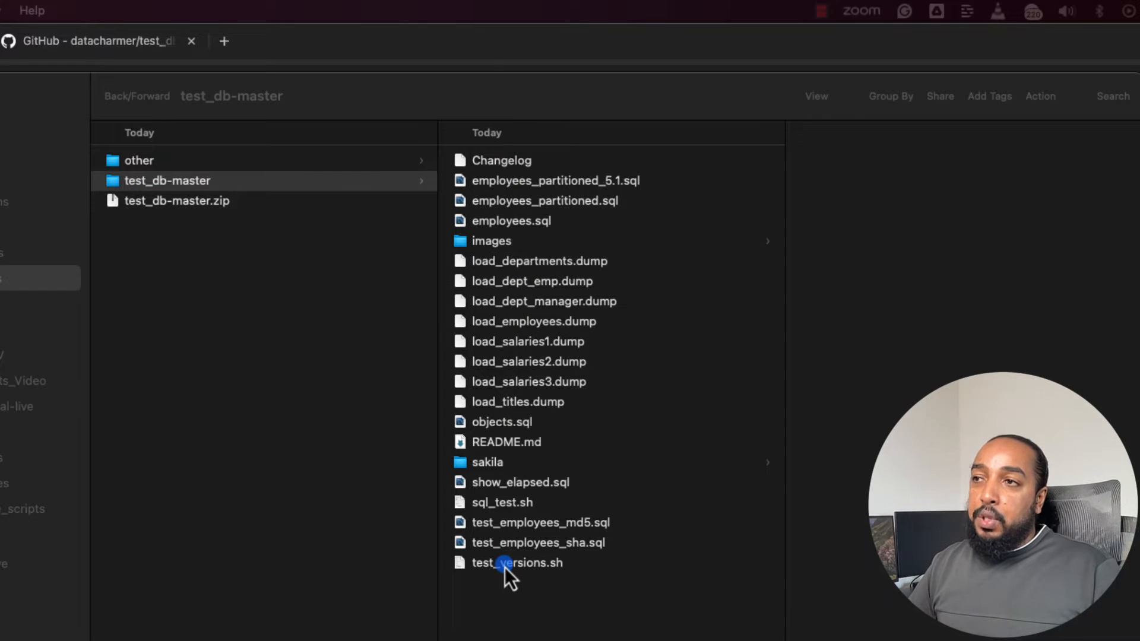
{"action": "mouse_move", "coordinate": [498, 225]}
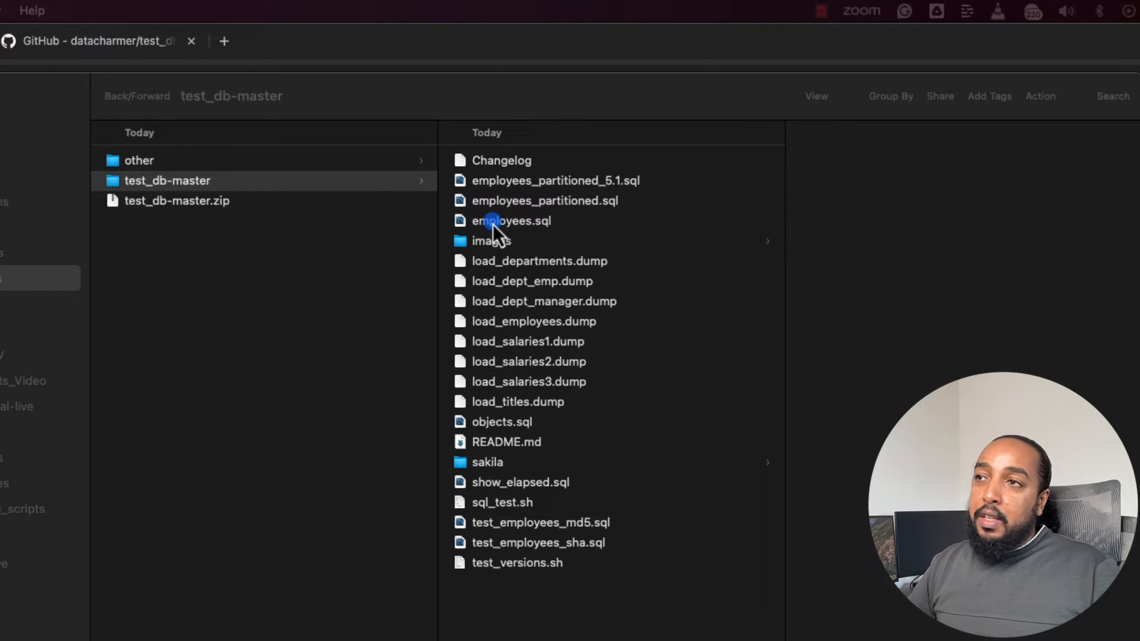
- Open test_db-master's employees.sql with MySQLWorkbench from Finder
{"action": "left_click", "coordinate": [511, 221]}
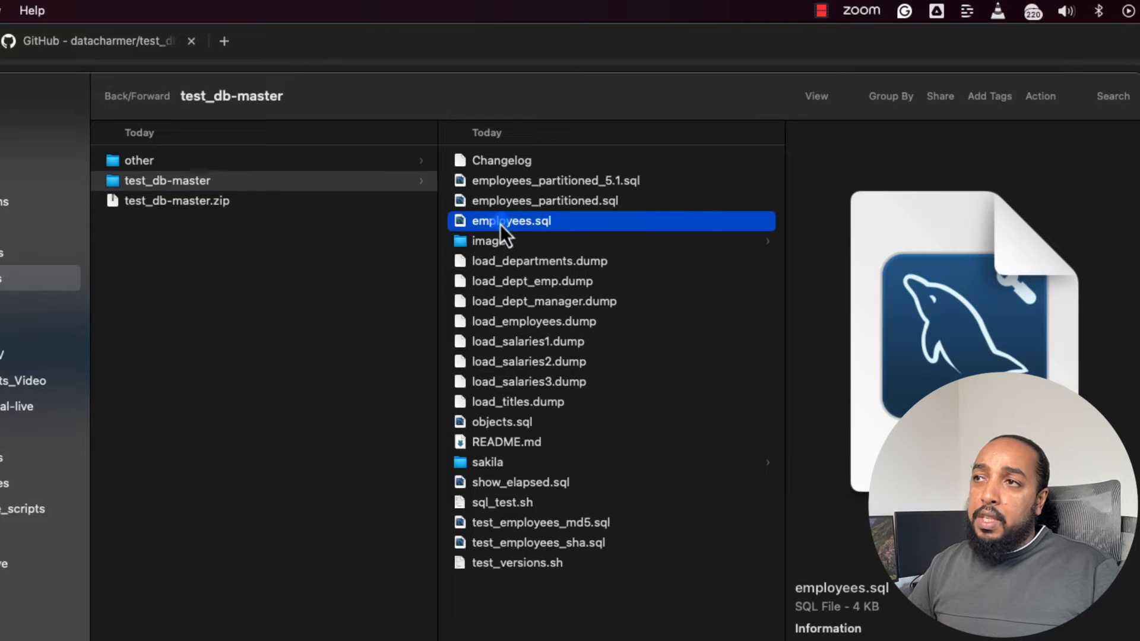
{"action": "right_click", "coordinate": [510, 221]}
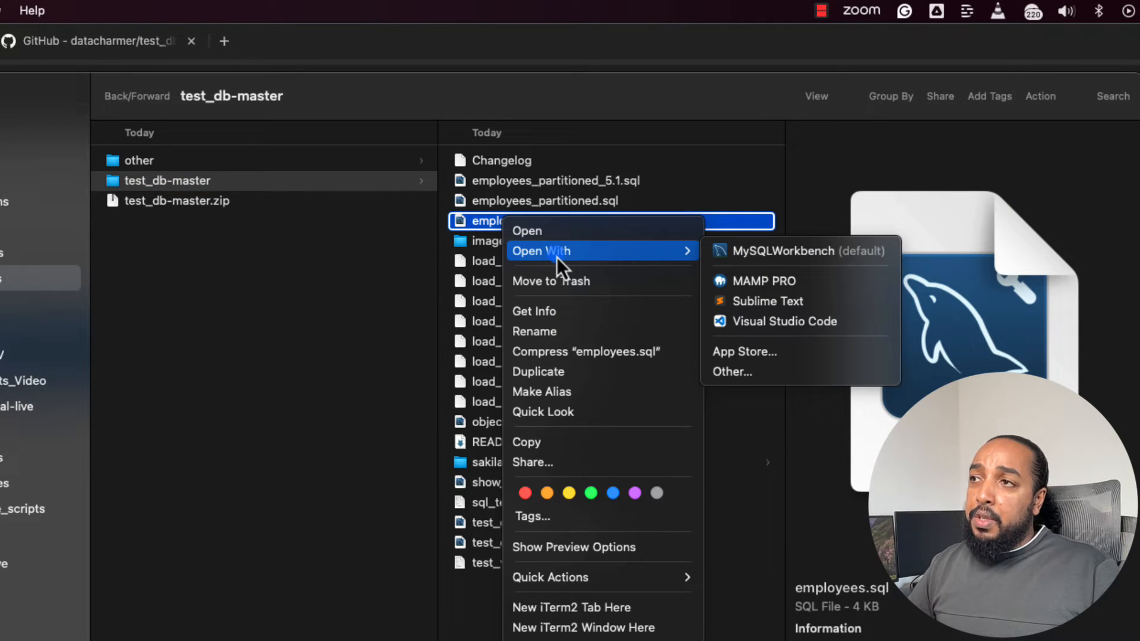
{"action": "left_click", "coordinate": [797, 251]}
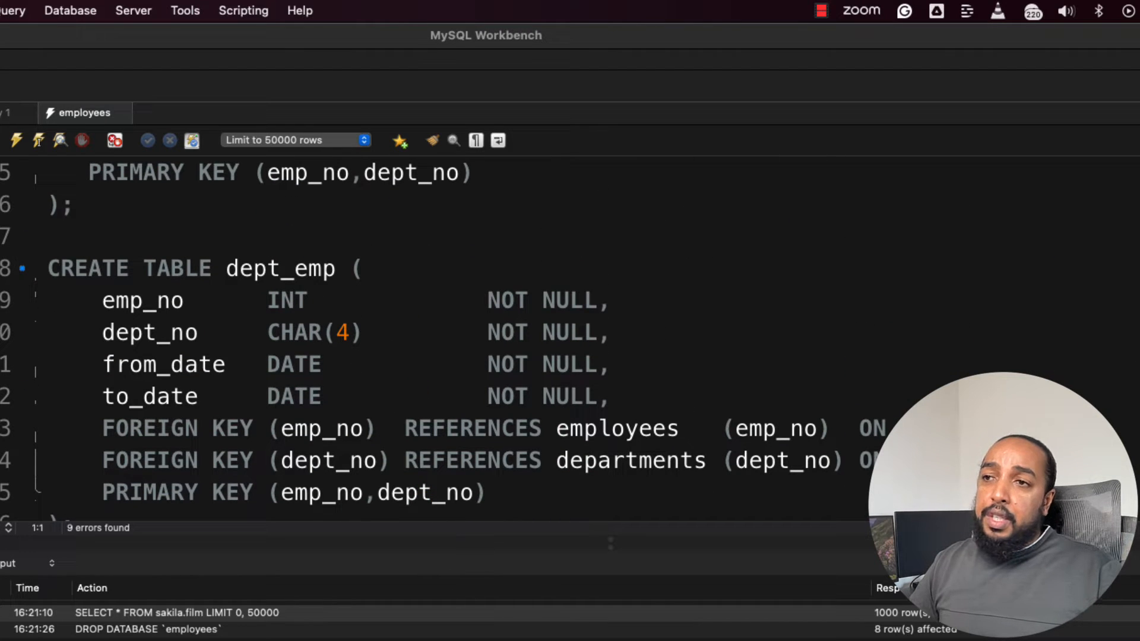
- Execute the employees.sql script and scroll through its LOADING output
{"action": "left_click", "coordinate": [82, 39]}
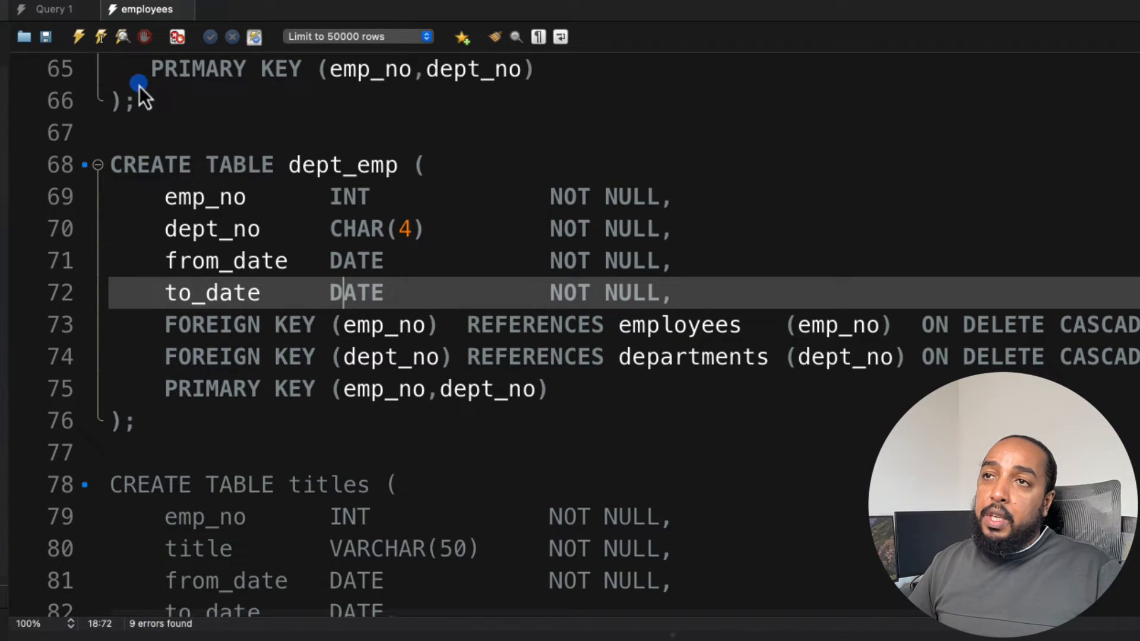
{"action": "left_click", "coordinate": [78, 36]}
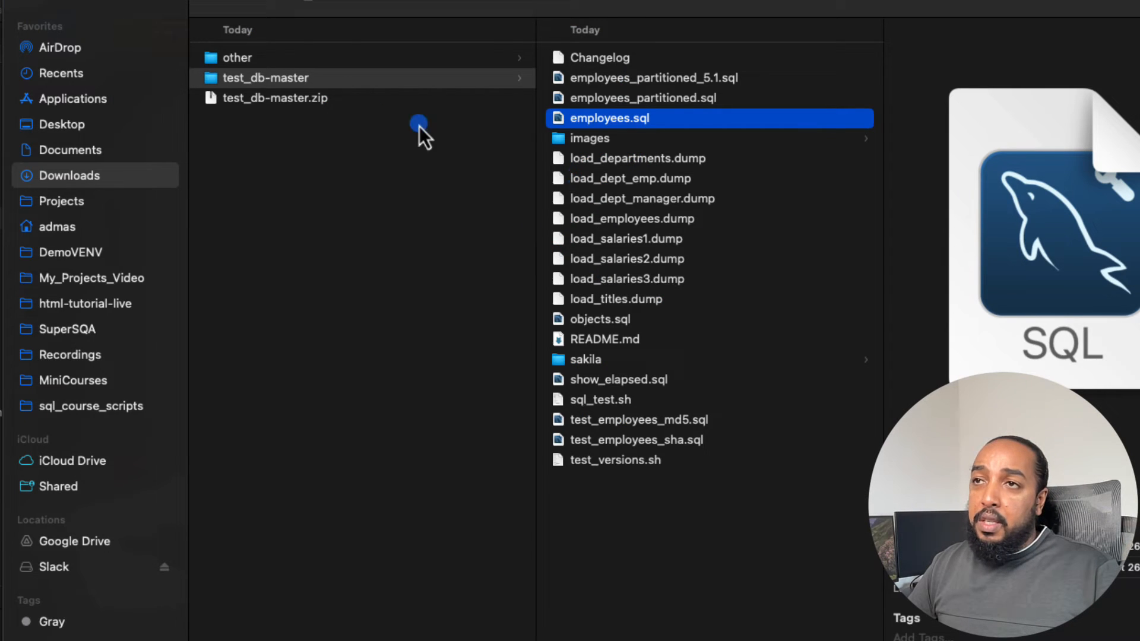
{"action": "mouse_move", "coordinate": [644, 454]}
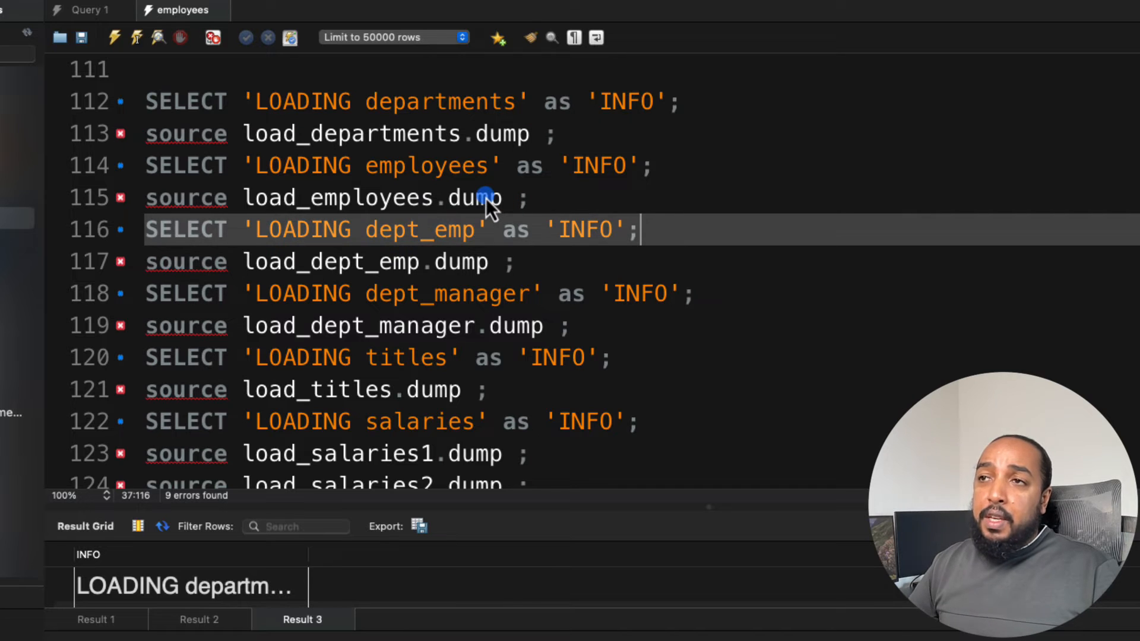
{"action": "scroll", "scroll_direction": "down", "scroll_amount": 3}
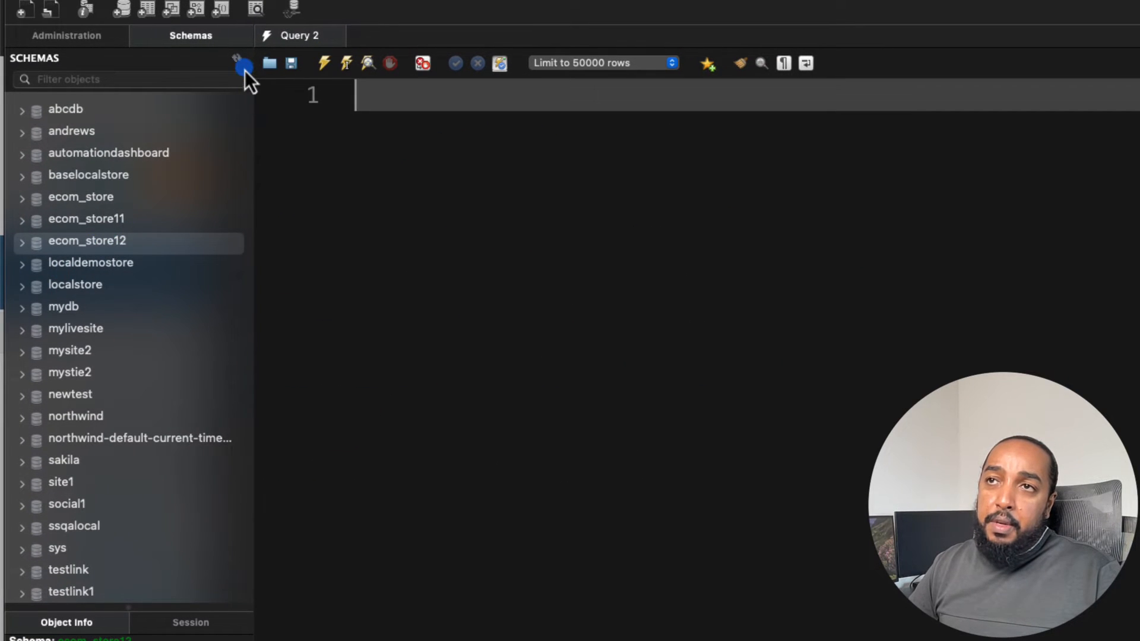
- Refresh the Schemas list, then drop the employees schema with Drop Now
{"action": "left_click", "coordinate": [243, 62]}
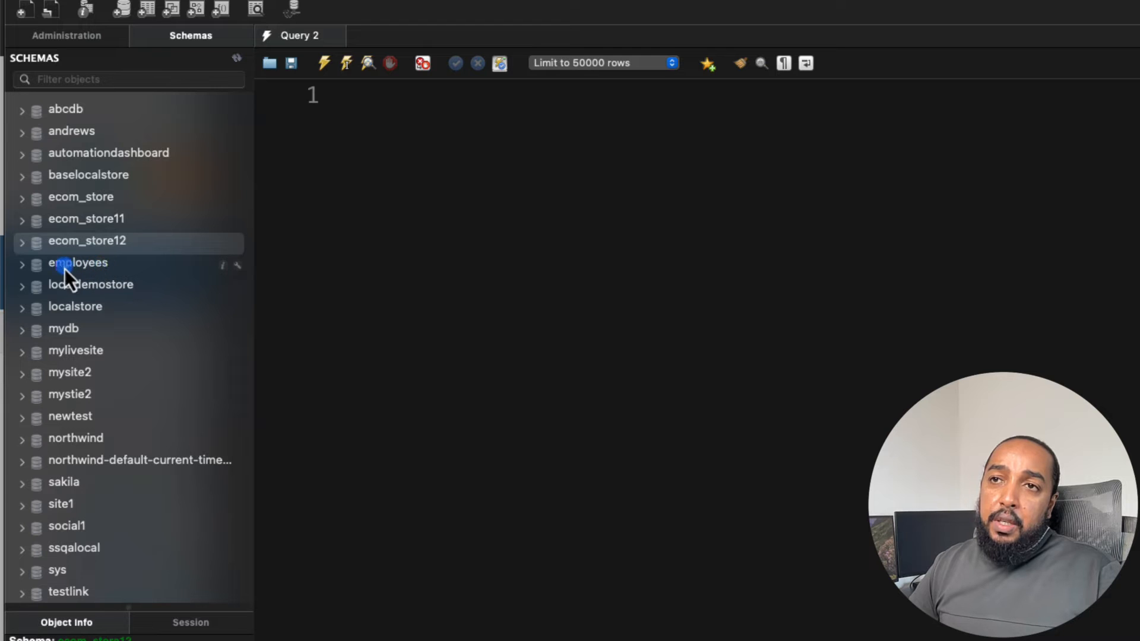
{"action": "left_click", "coordinate": [78, 262]}
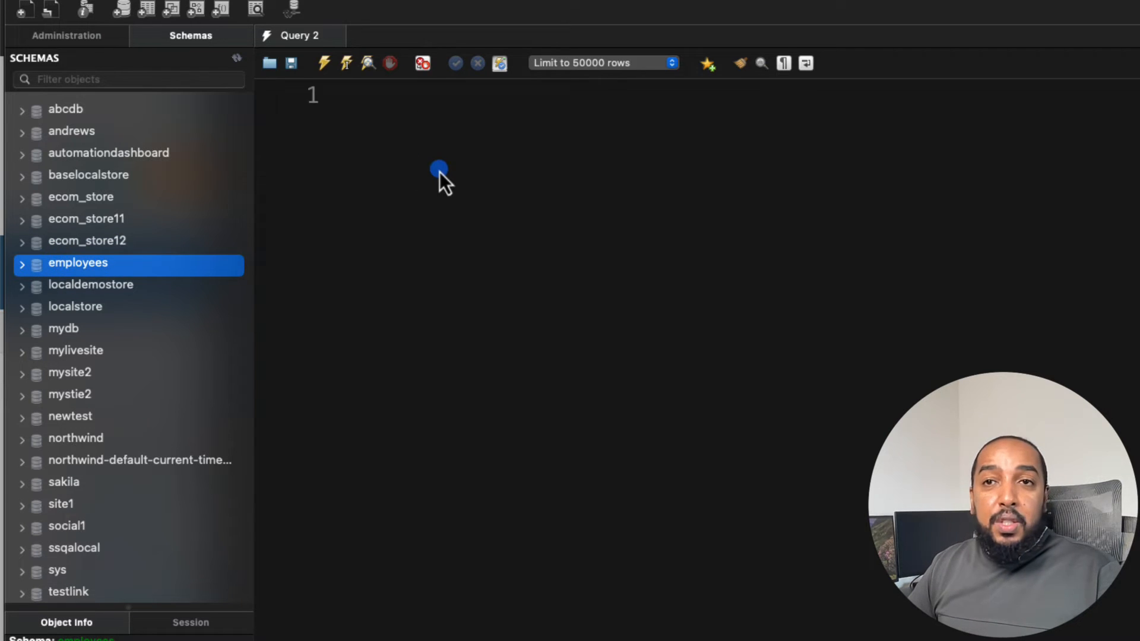
{"action": "right_click", "coordinate": [78, 262]}
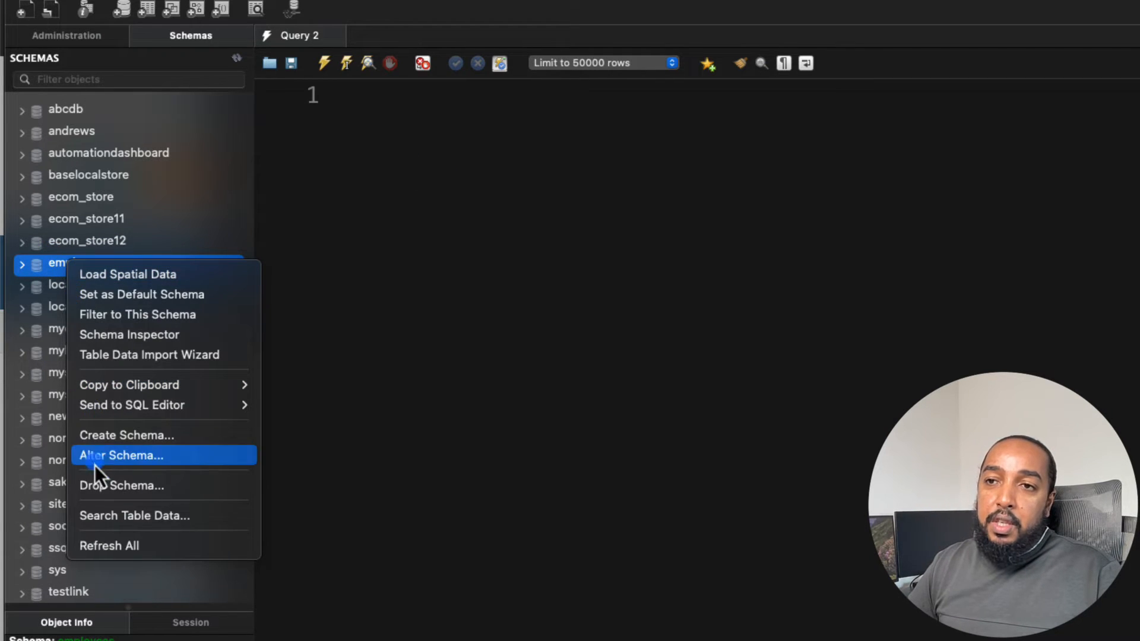
{"action": "mouse_move", "coordinate": [121, 486]}
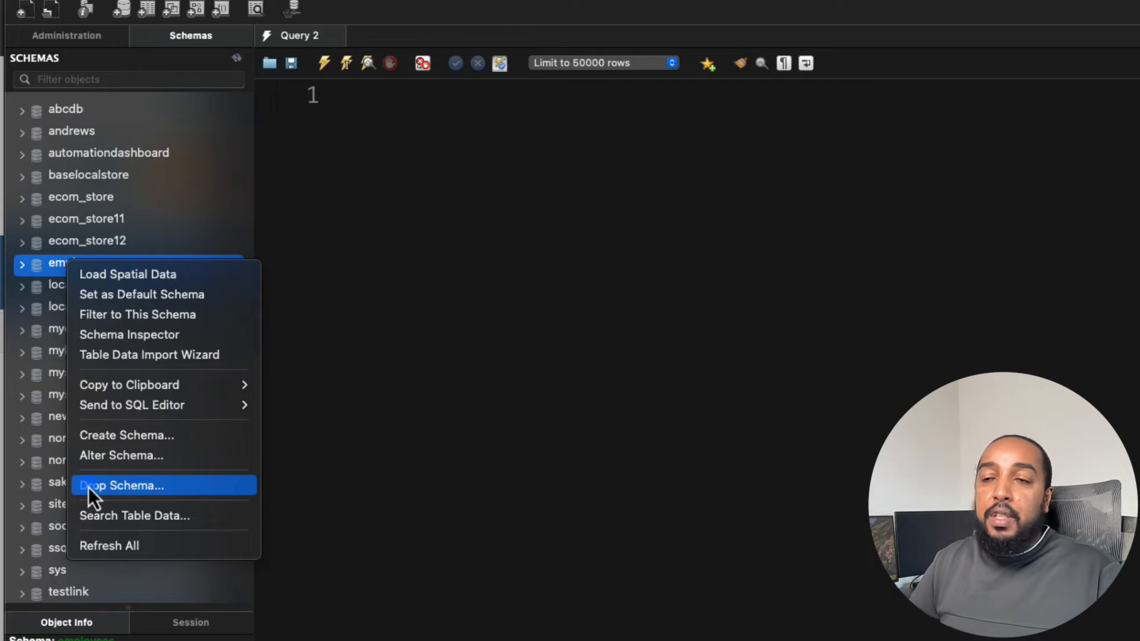
{"action": "left_click", "coordinate": [121, 486]}
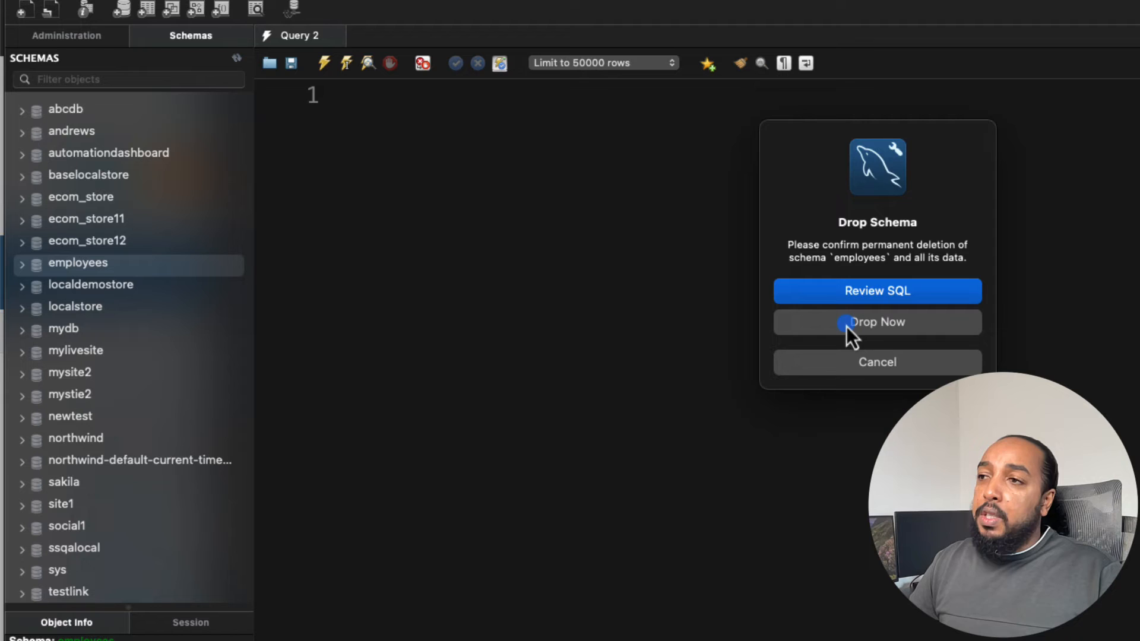
{"action": "left_click", "coordinate": [877, 321]}
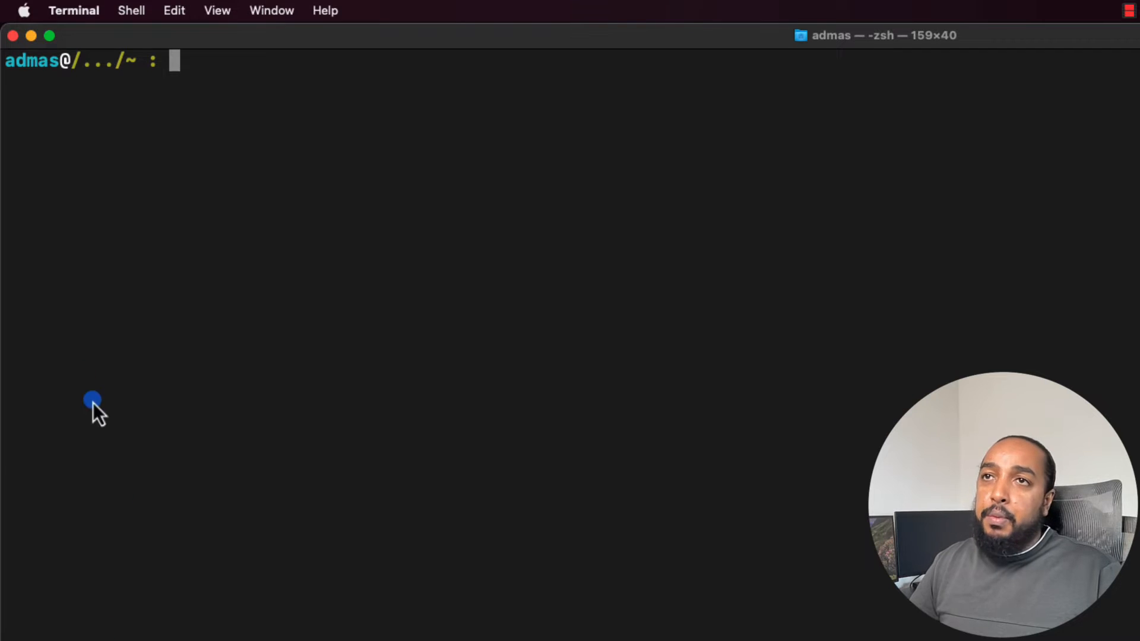
{"action": "mouse_move", "coordinate": [94, 61]}
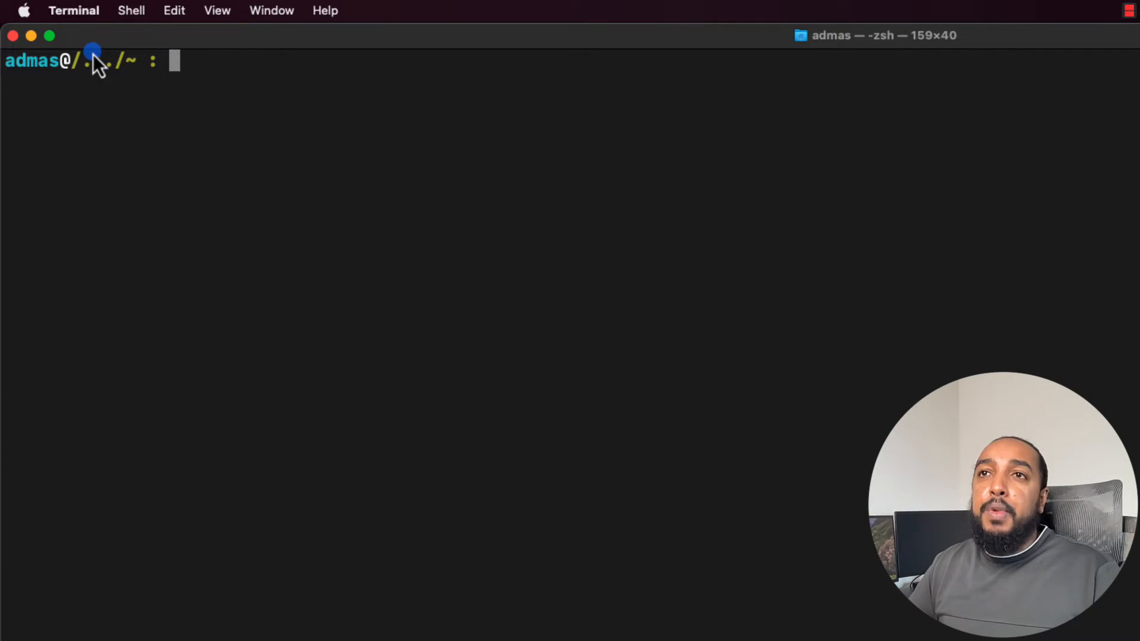
{"action": "mouse_move", "coordinate": [522, 399]}
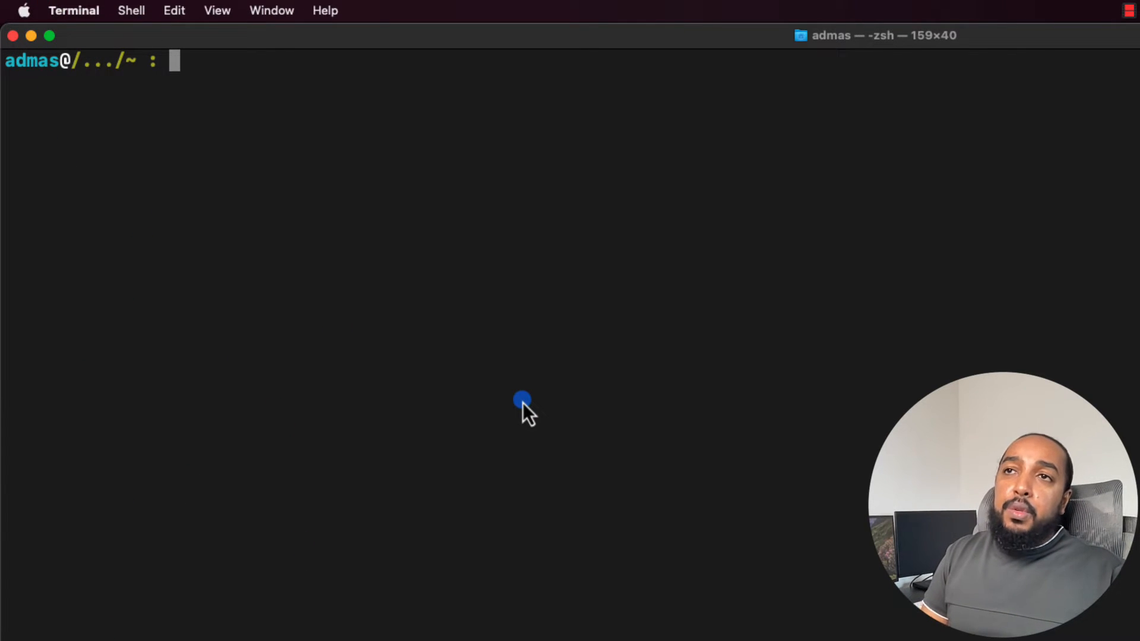
- Run 'which -a mysql' to list all mysql binaries on the PATH
{"action": "type", "text": "which -a mysql"}
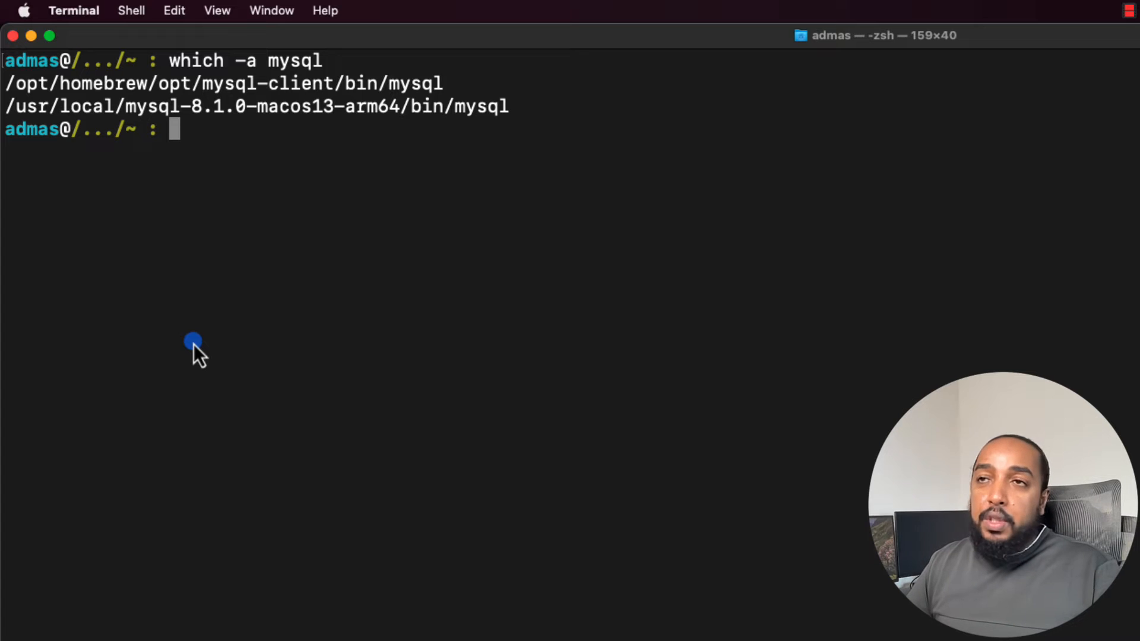
{"action": "mouse_move", "coordinate": [47, 109]}
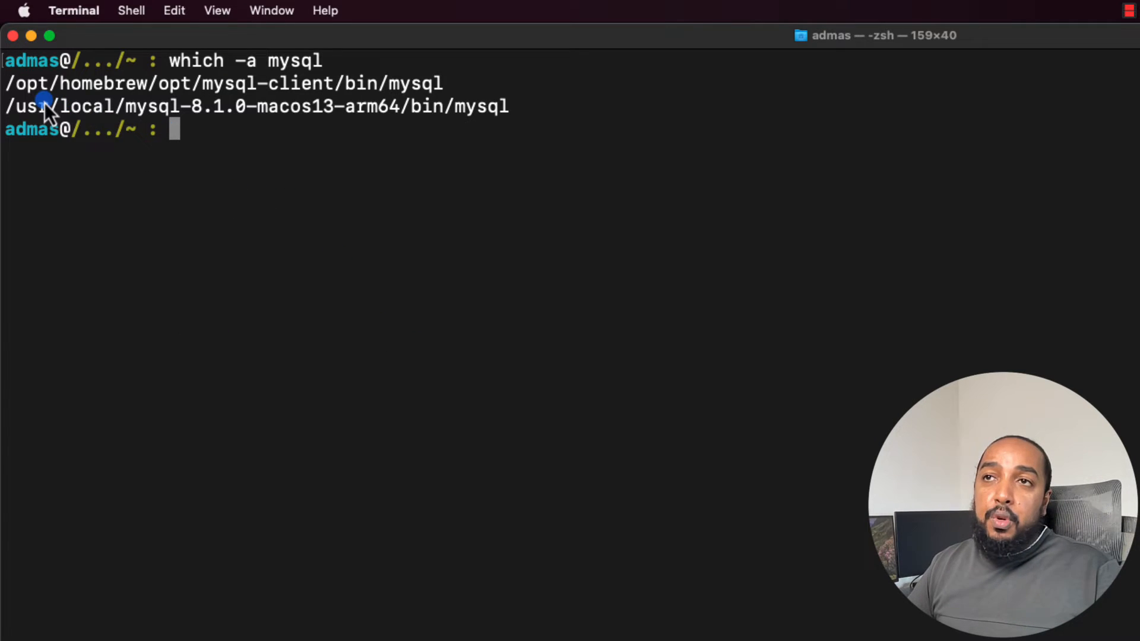
{"action": "mouse_move", "coordinate": [117, 236]}
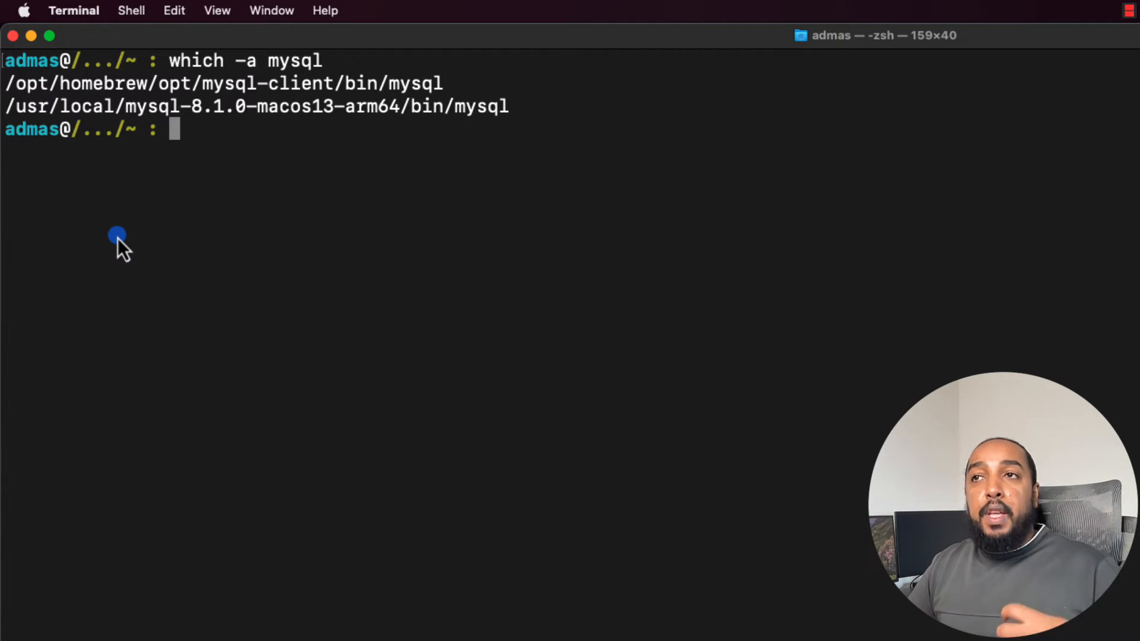
{"action": "mouse_move", "coordinate": [291, 80]}
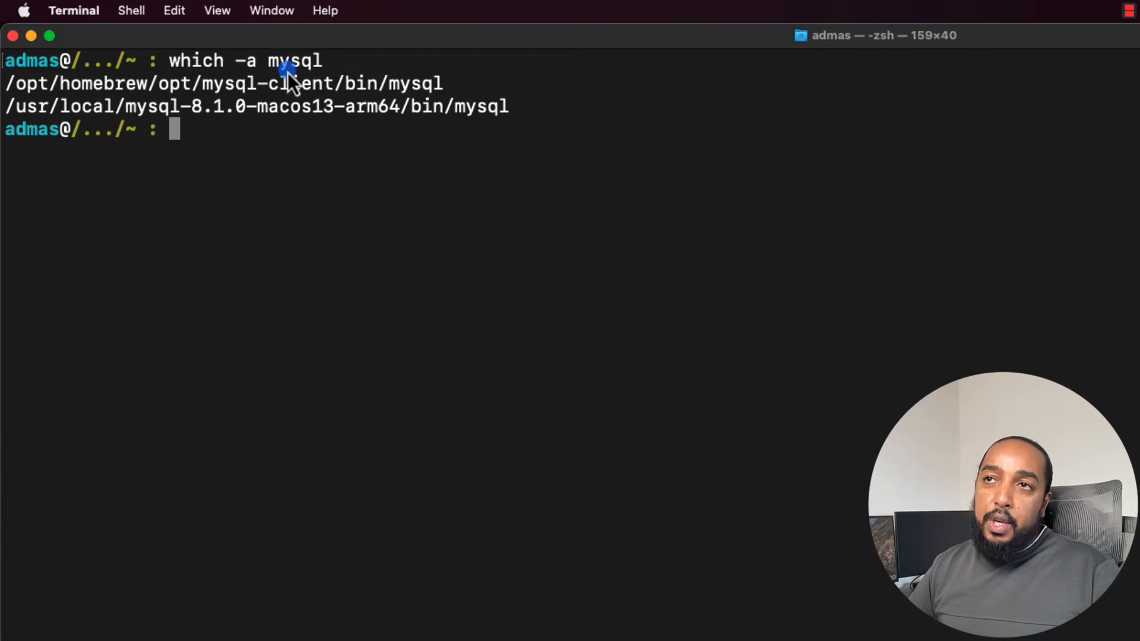
{"action": "mouse_move", "coordinate": [558, 284]}
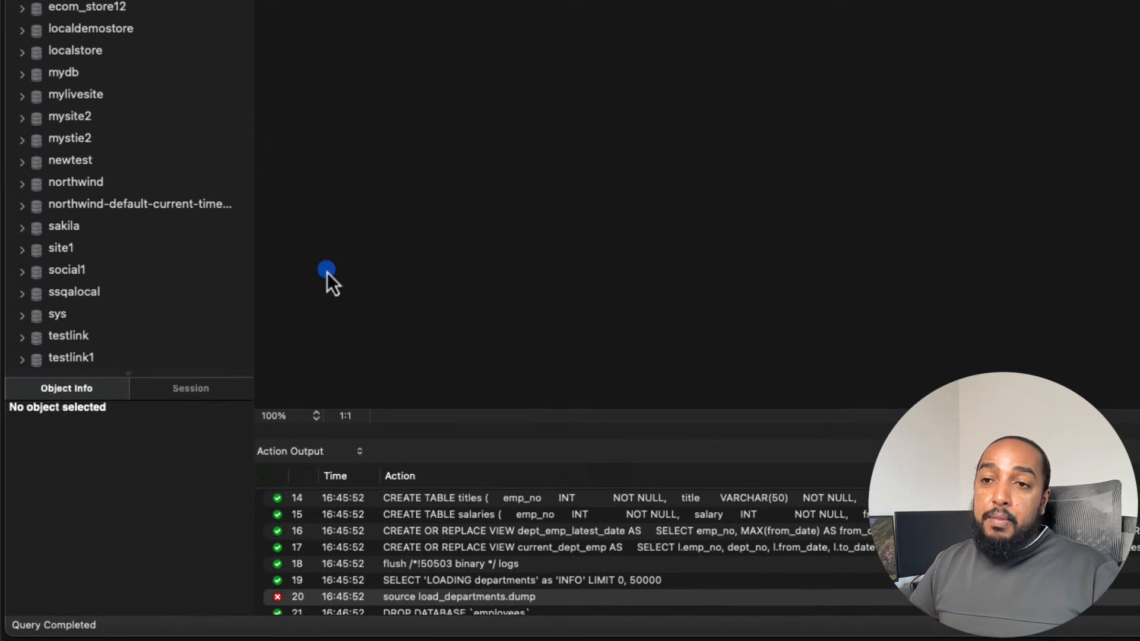
- Show Session connection details: localhost, port 8889, root, MySQL 5.7.39
{"action": "left_click", "coordinate": [190, 387]}
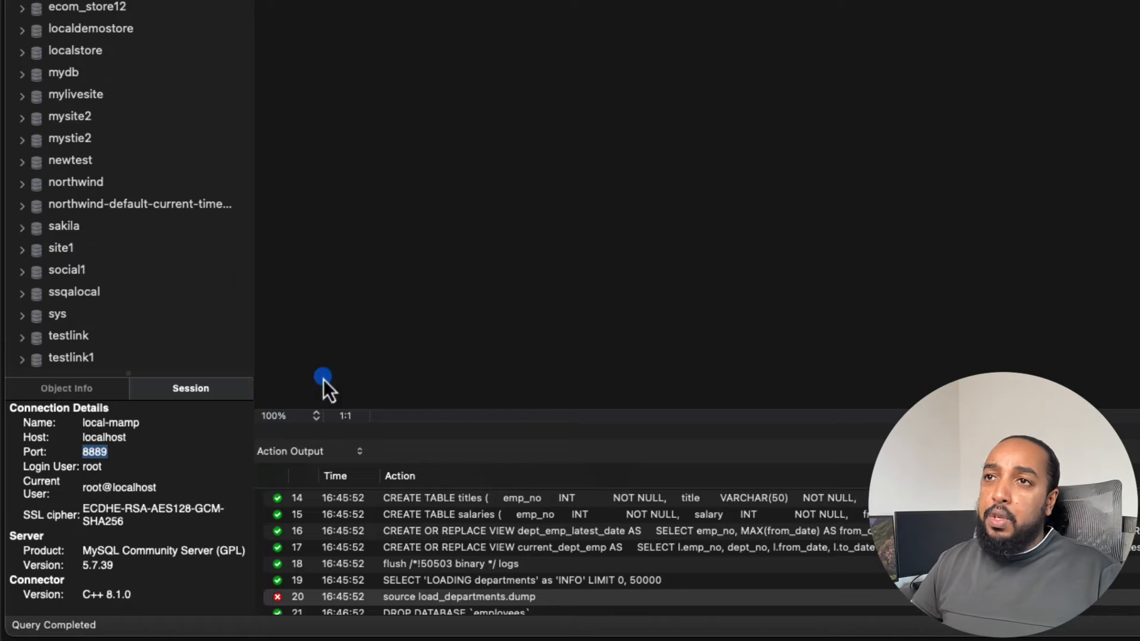
{"action": "mouse_move", "coordinate": [494, 302]}
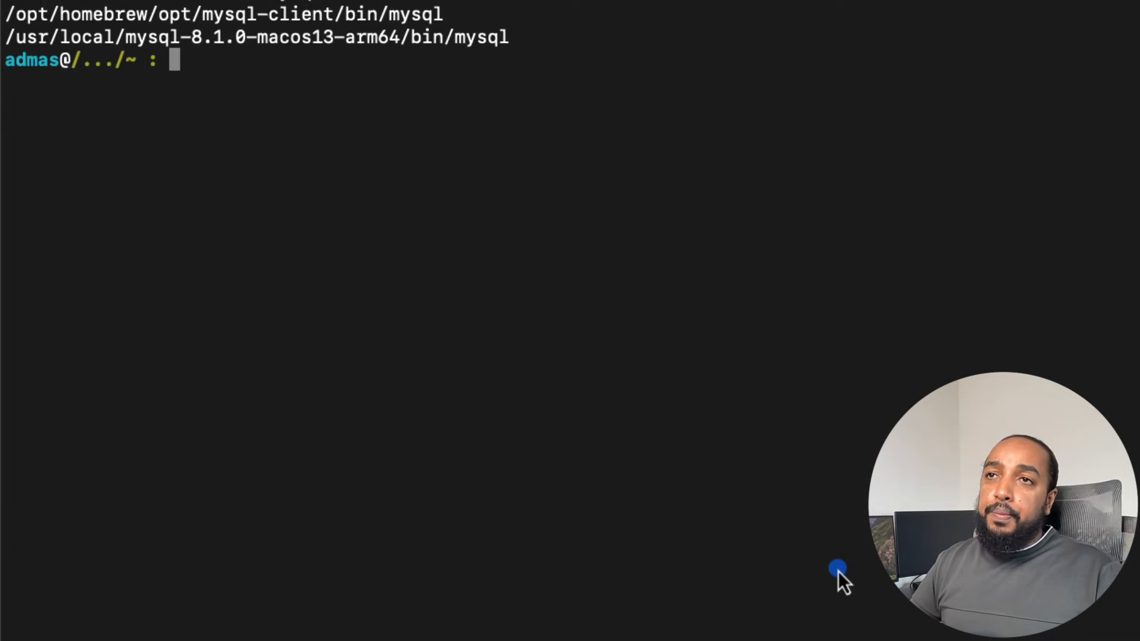
- Attempt a mysql login as root on localhost port 8889, which is denied
{"action": "type", "text": "mysl"}
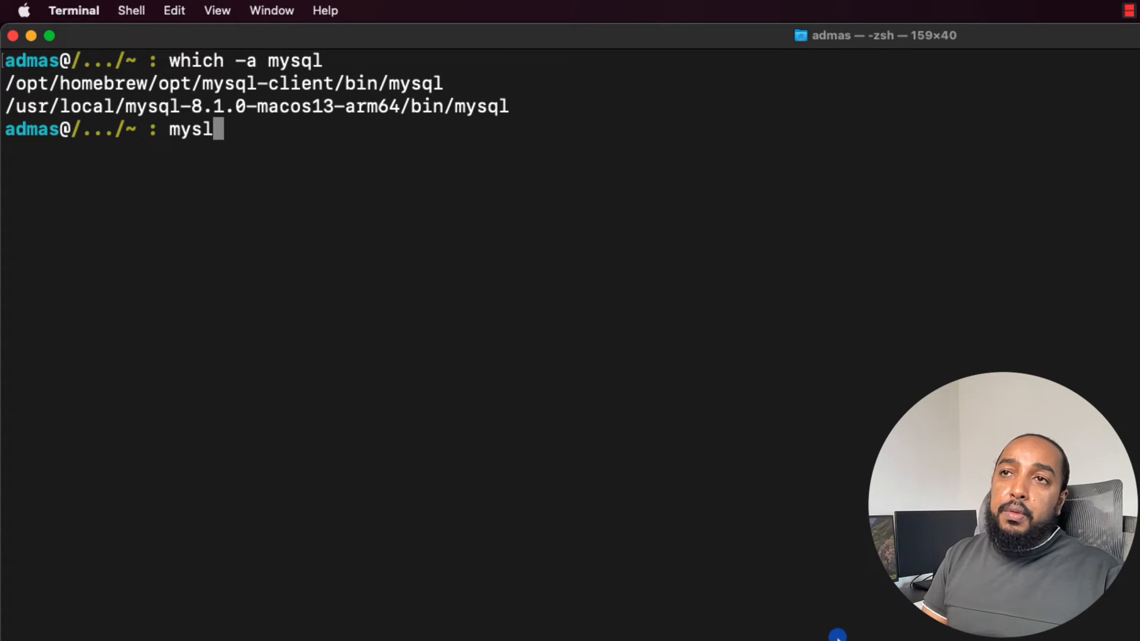
{"action": "type", "text": "ql -h lo"}
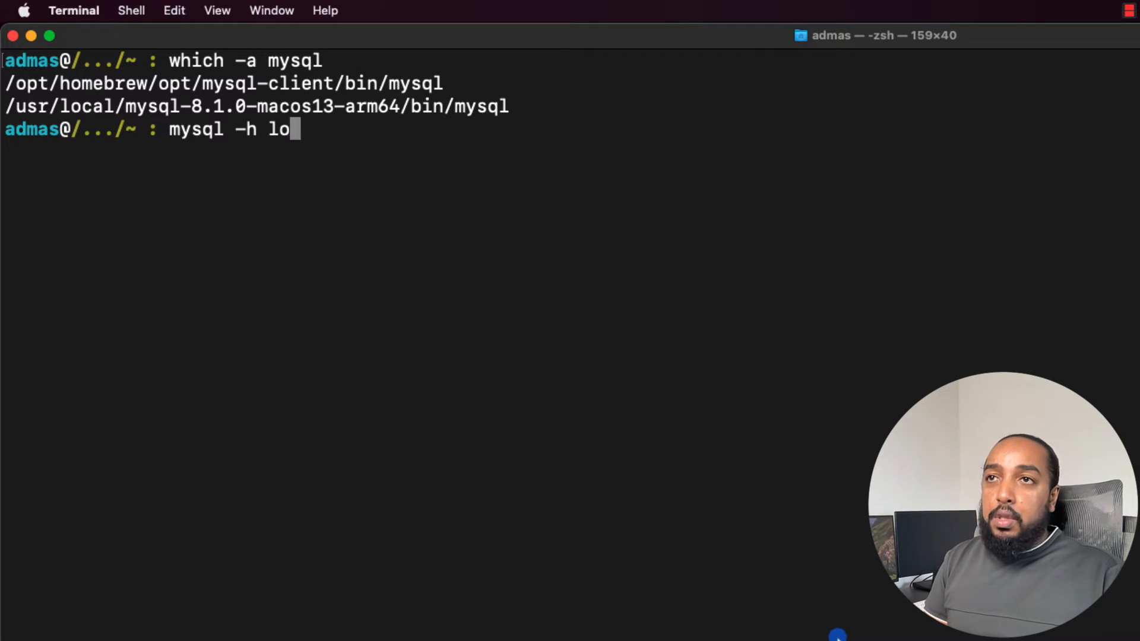
{"action": "type", "text": "calhost"}
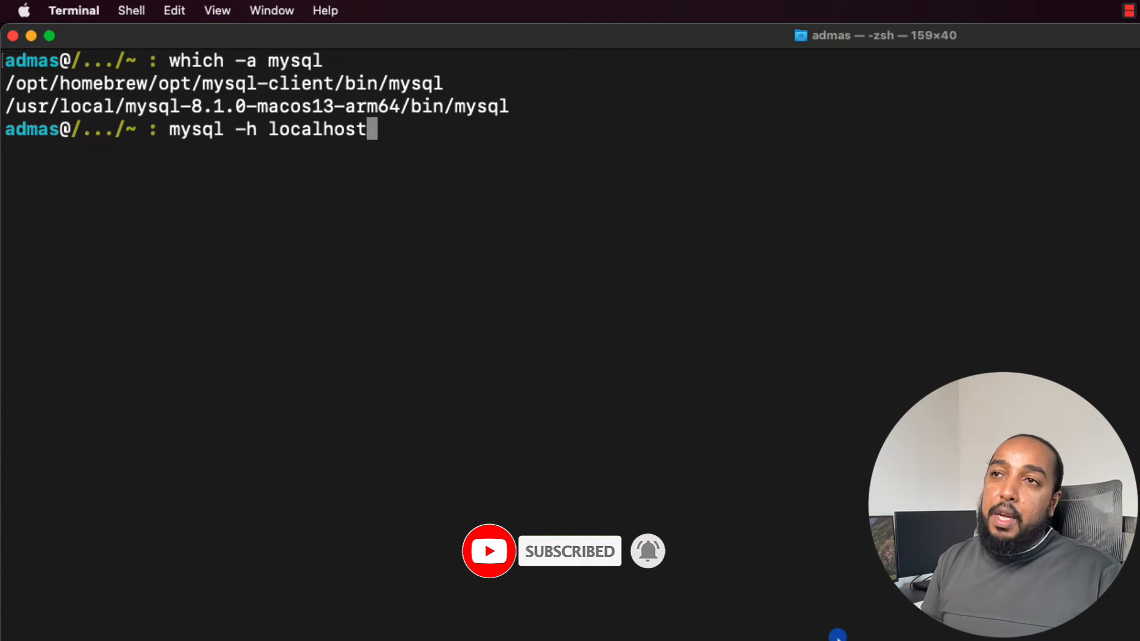
{"action": "type", "text": "-"}
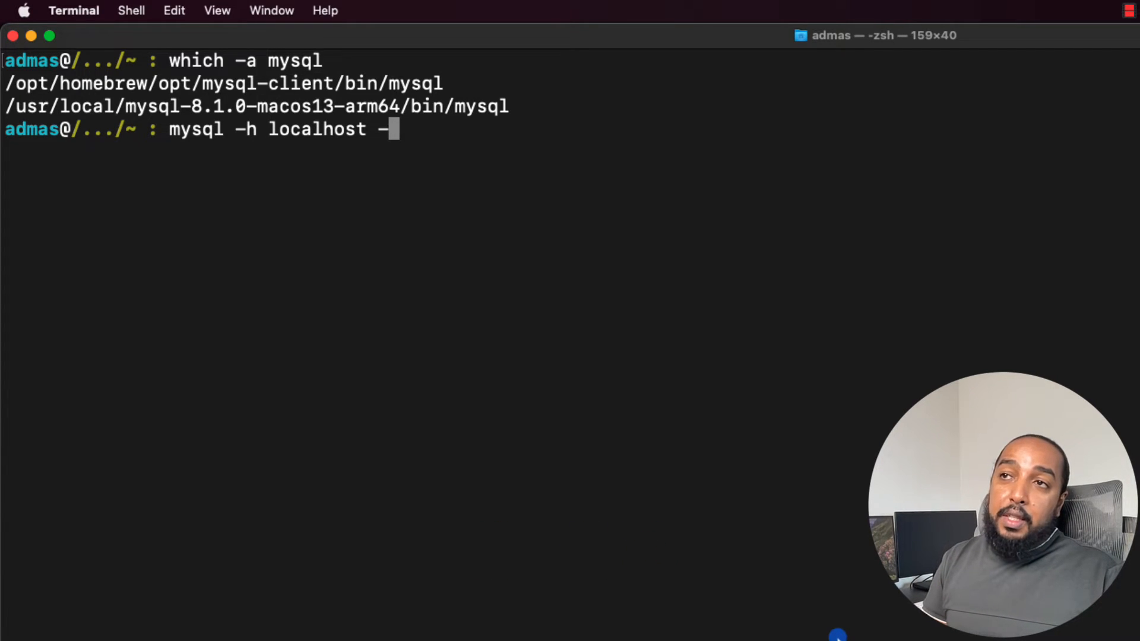
{"action": "type", "text": "P 8889 -u"}
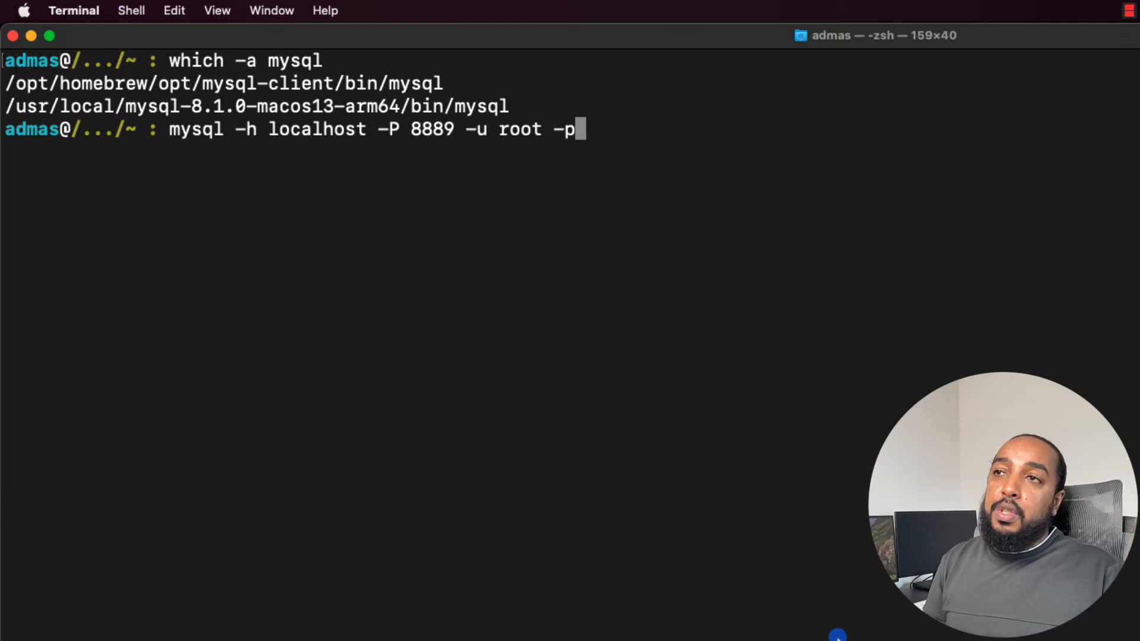
{"action": "type", "text": "root"}
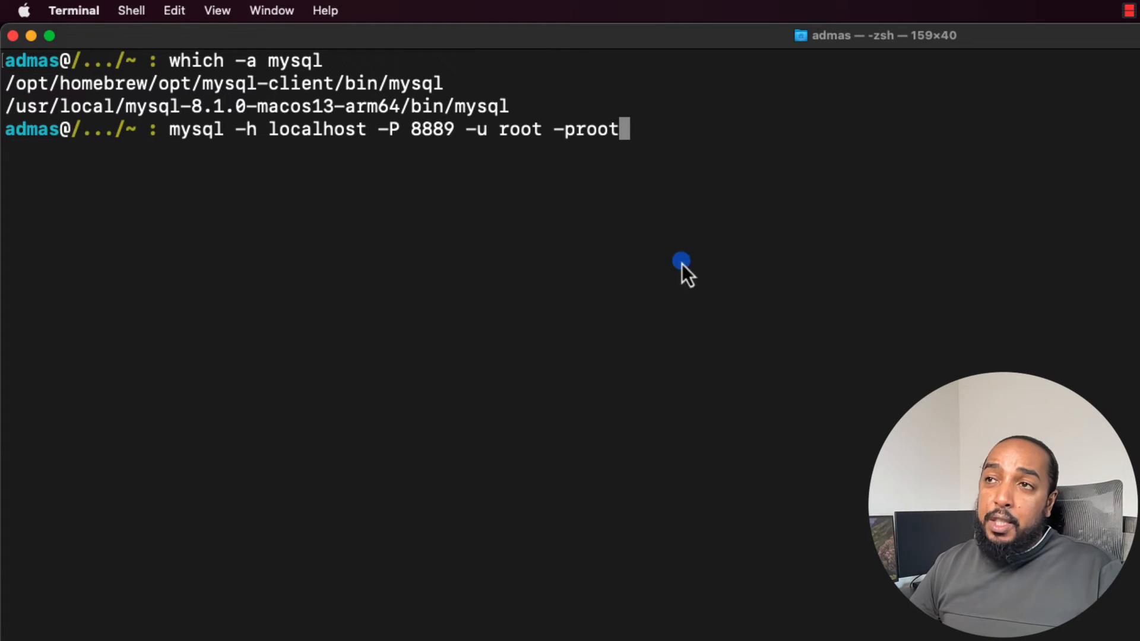
{"action": "double_click", "coordinate": [563, 130]}
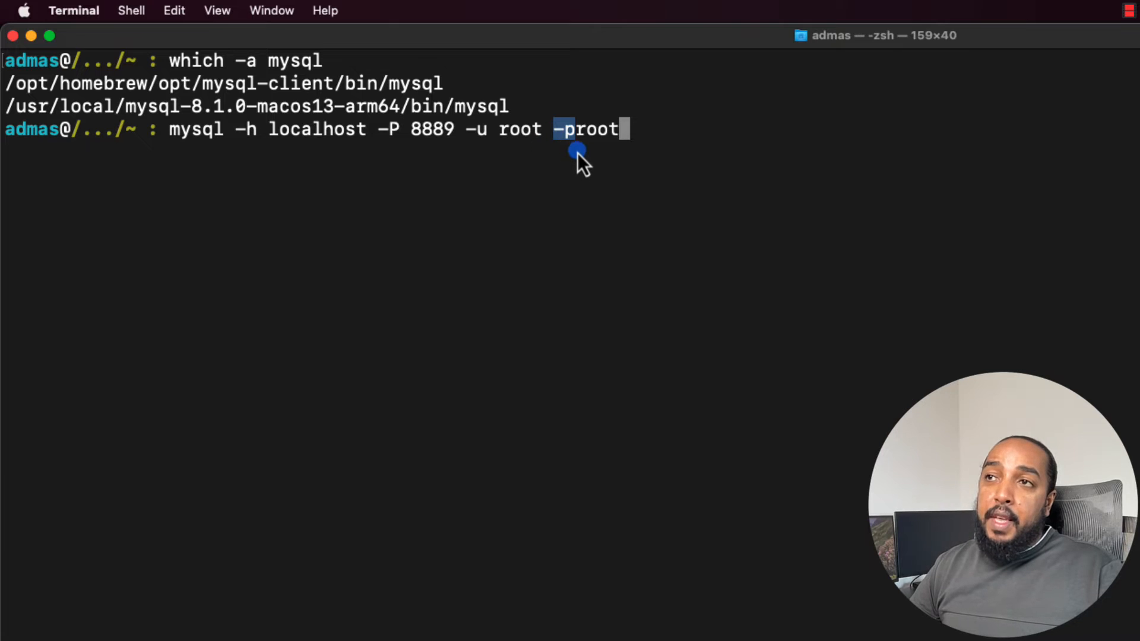
{"action": "mouse_move", "coordinate": [608, 182]}
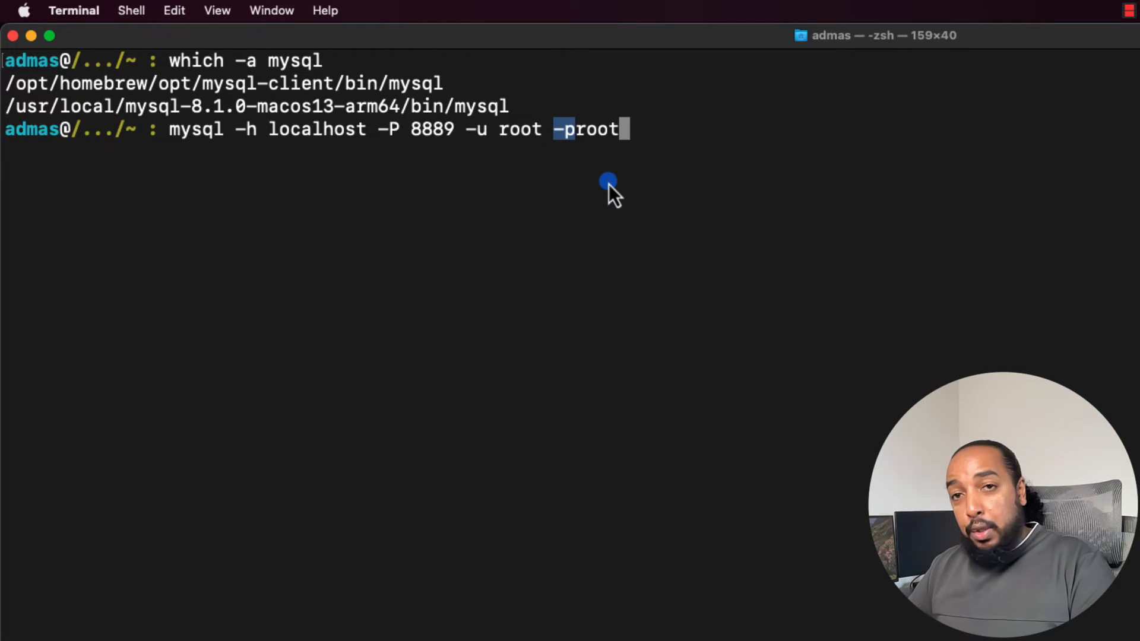
{"action": "mouse_move", "coordinate": [676, 138]}
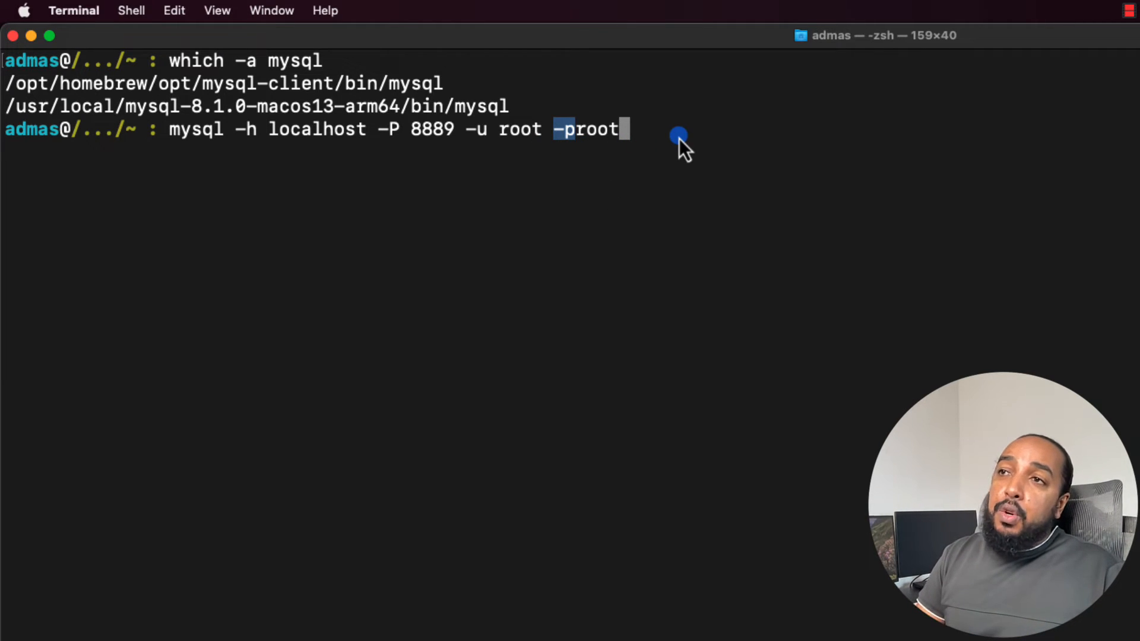
{"action": "key", "text": "Backspace"}
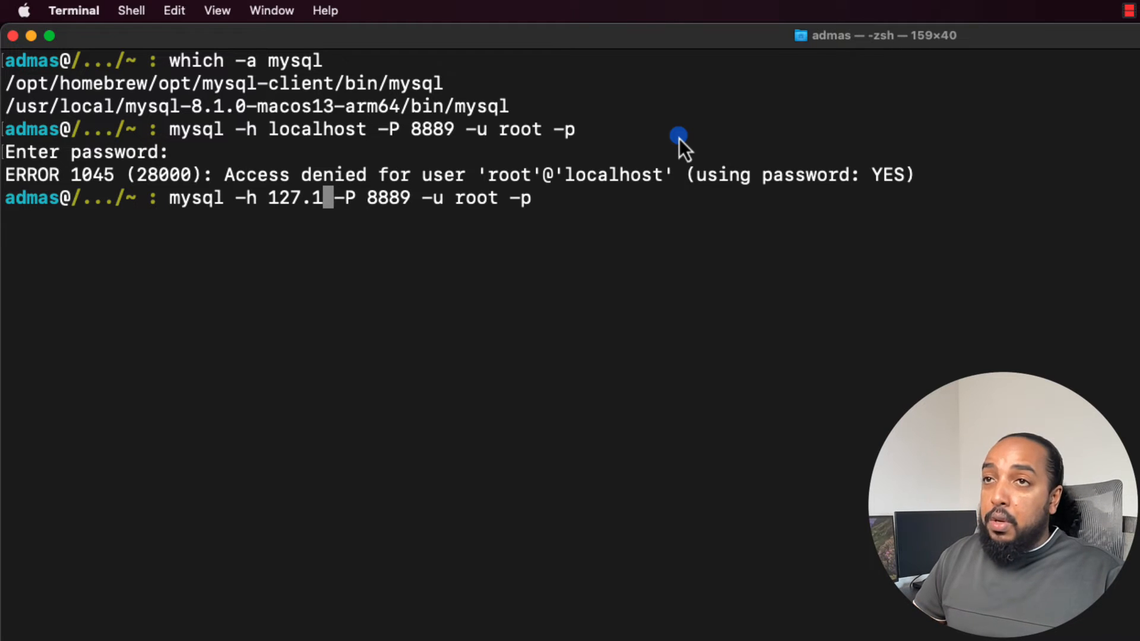
- Log in again via 127.0.0.1 port 8889, then exit back to the shell
{"action": "type", "text": "0.0.7"}
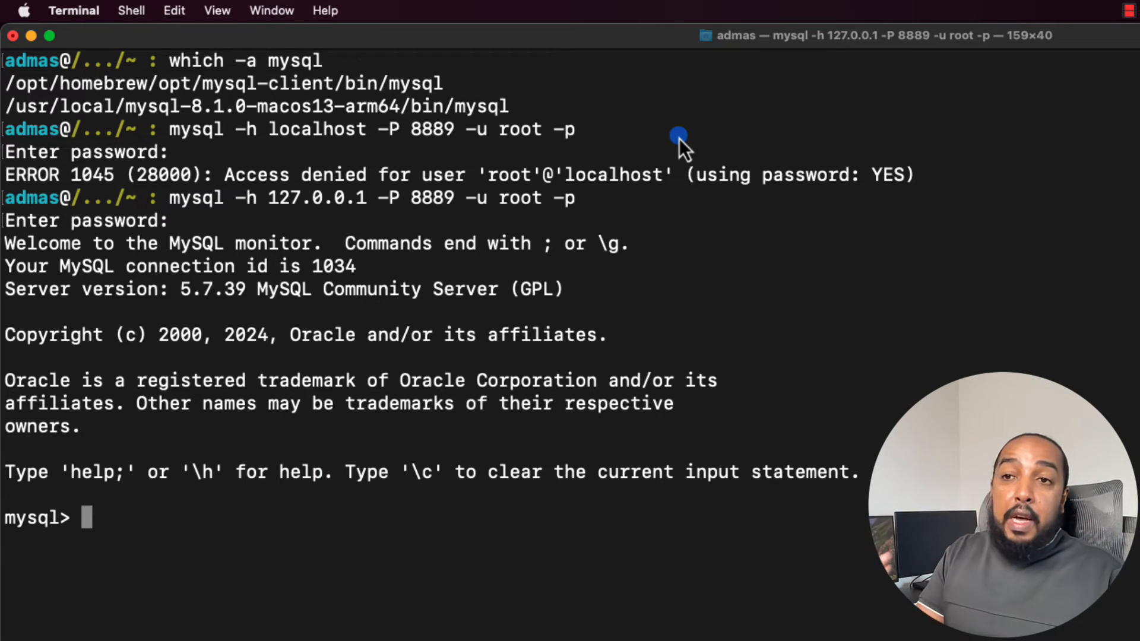
{"action": "type", "text": "exit;"}
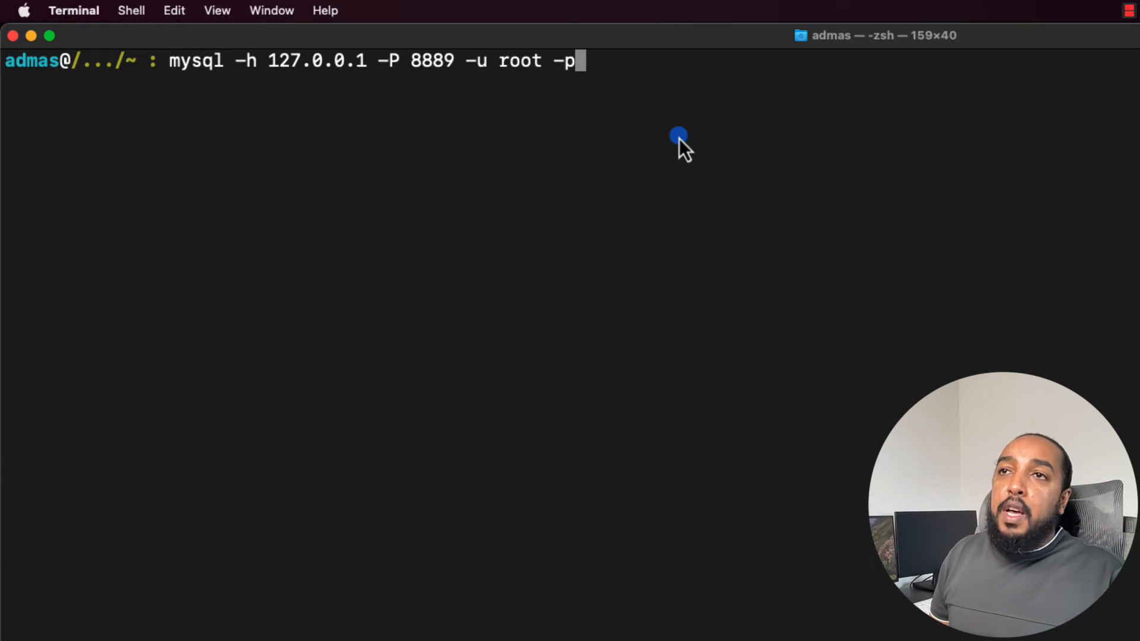
{"action": "type", "text": "r"}
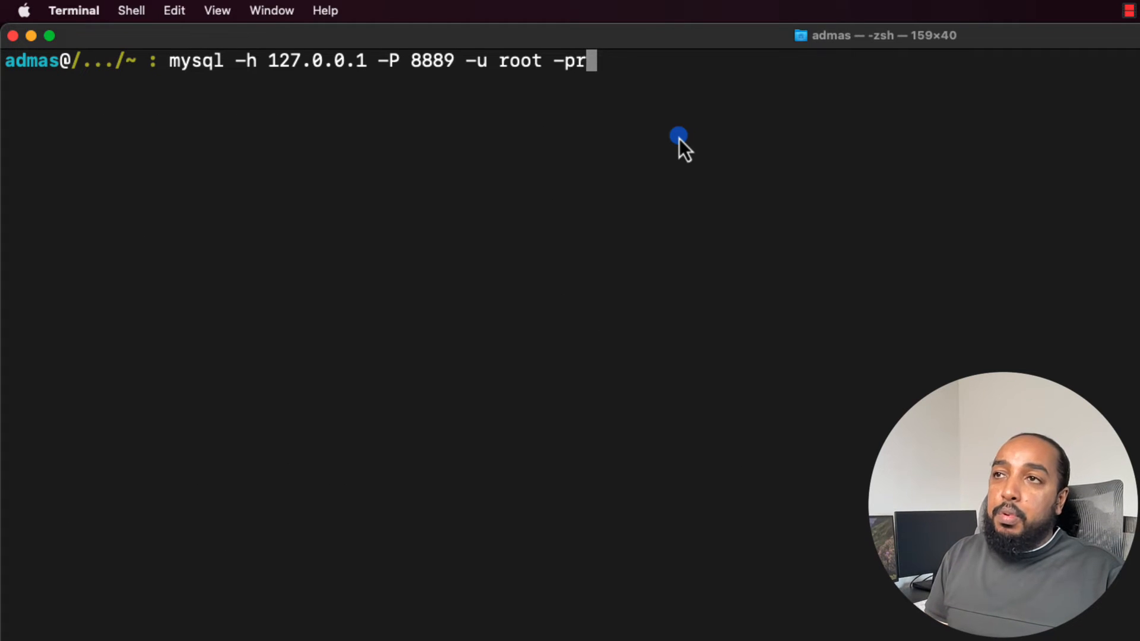
{"action": "type", "text": "oot"}
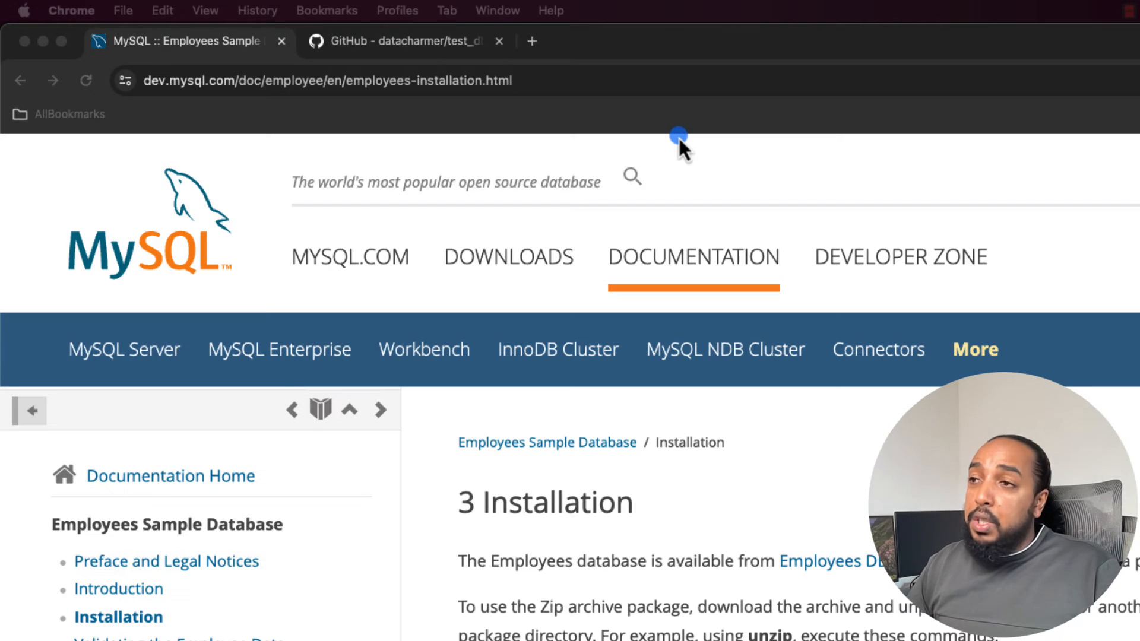
- Scroll the Employees installation page to the 'mysql -t < employees.sql' import instructions
{"action": "scroll", "scroll_direction": "down", "scroll_amount": 3}
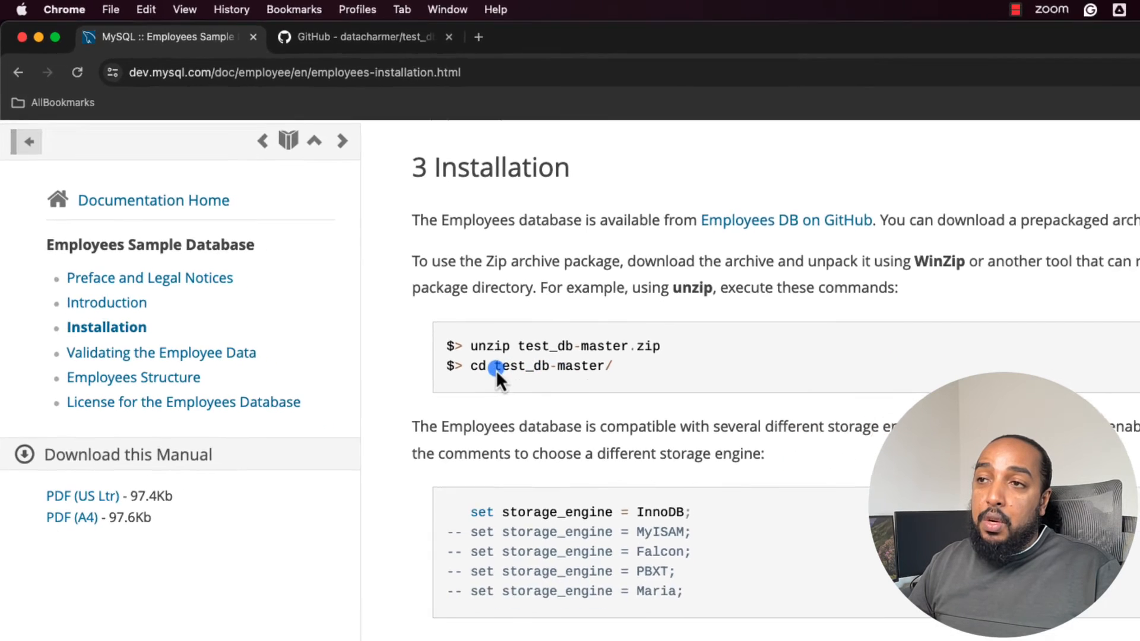
{"action": "scroll", "scroll_direction": "down", "scroll_amount": 3}
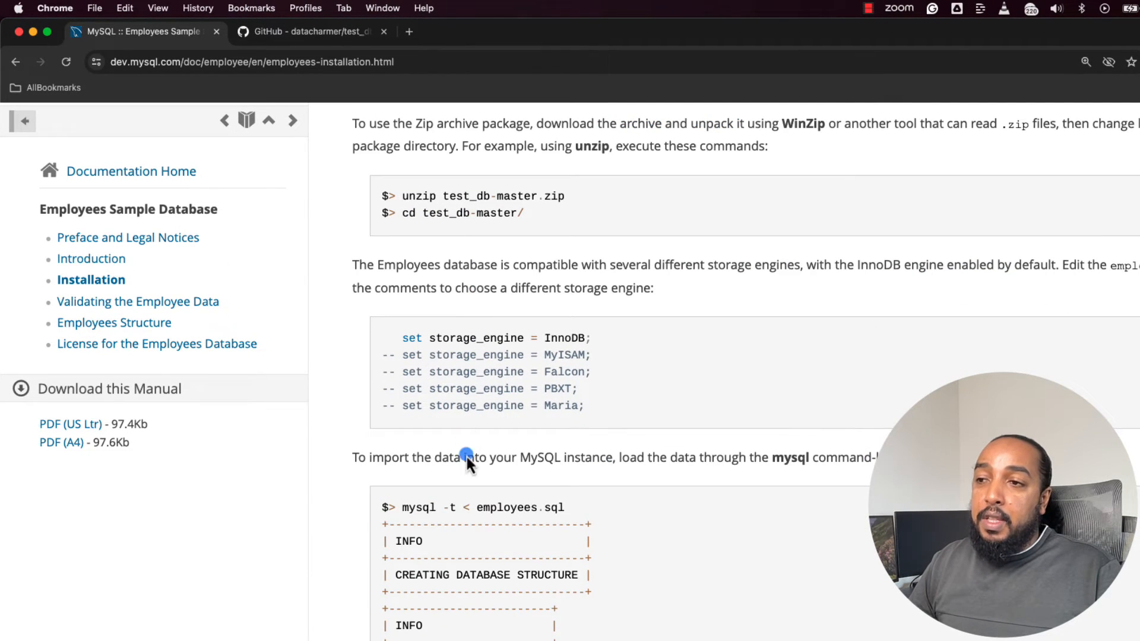
{"action": "double_click", "coordinate": [450, 508]}
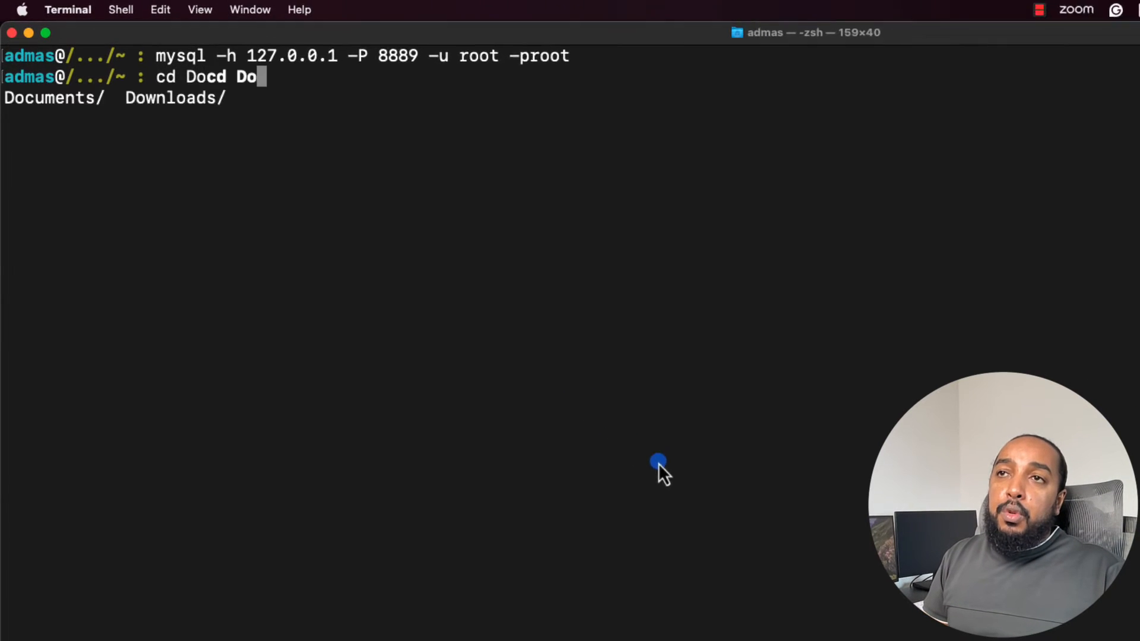
{"action": "type", "text": "w"}
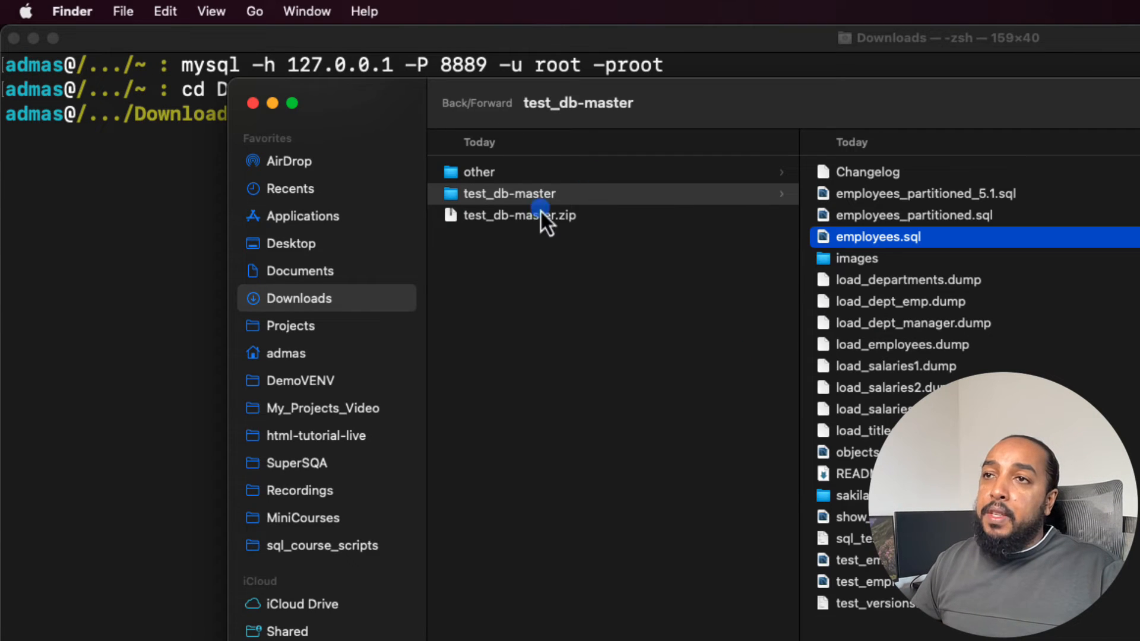
{"action": "mouse_move", "coordinate": [745, 396]}
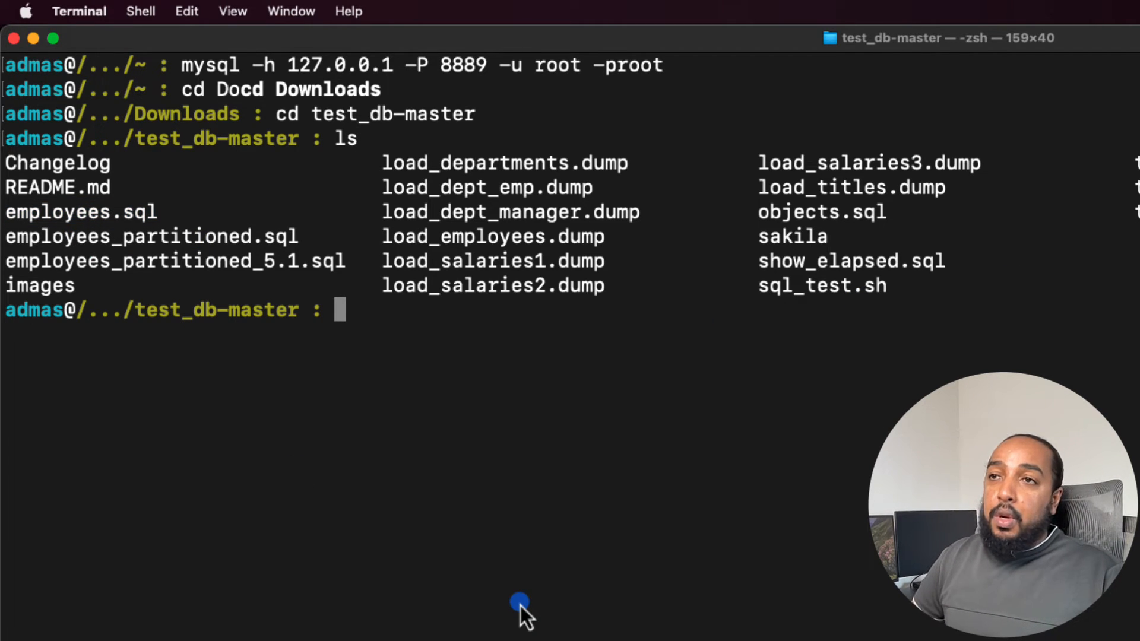
{"action": "type", "text": "mysql -h 127.0.0.1 -P 8889 -u root -p"}
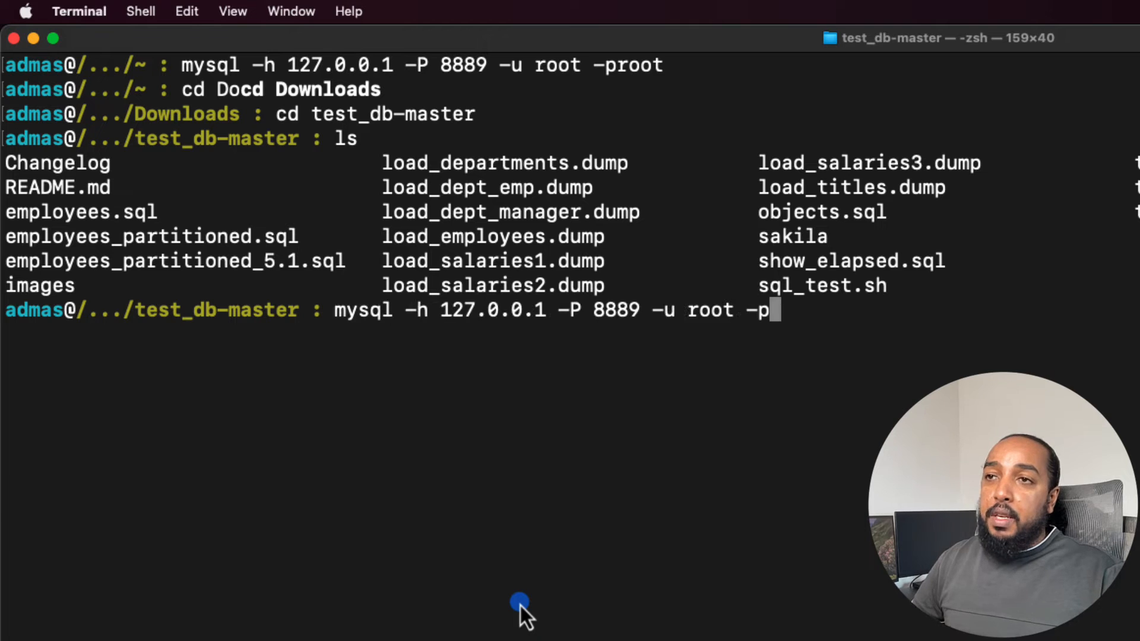
{"action": "mouse_move", "coordinate": [761, 465]}
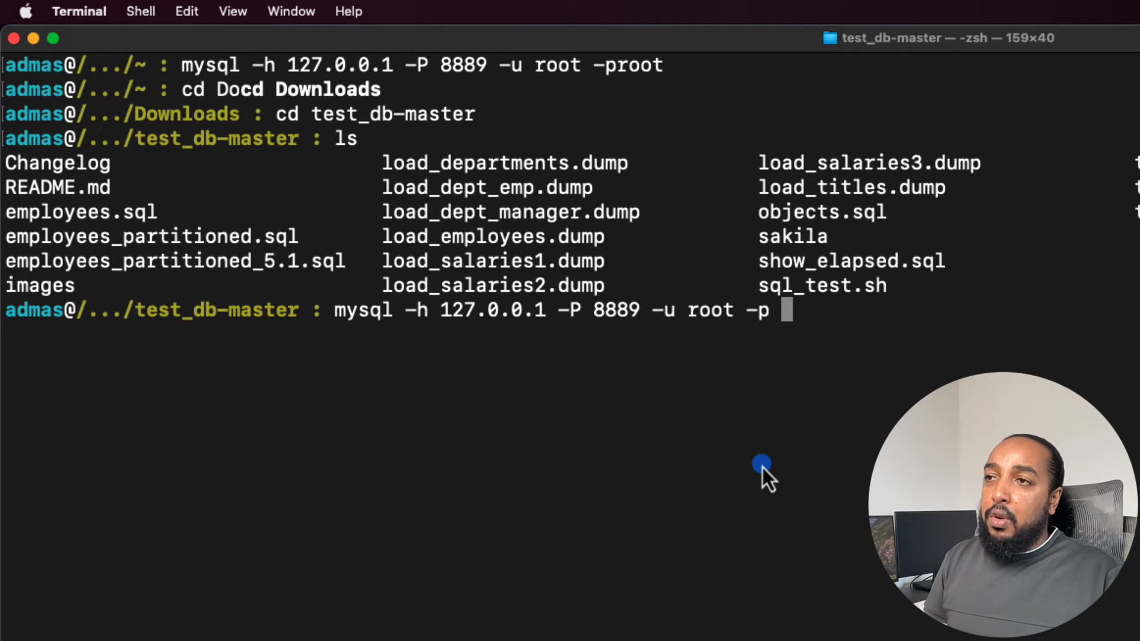
{"action": "type", "text": "root -t <"}
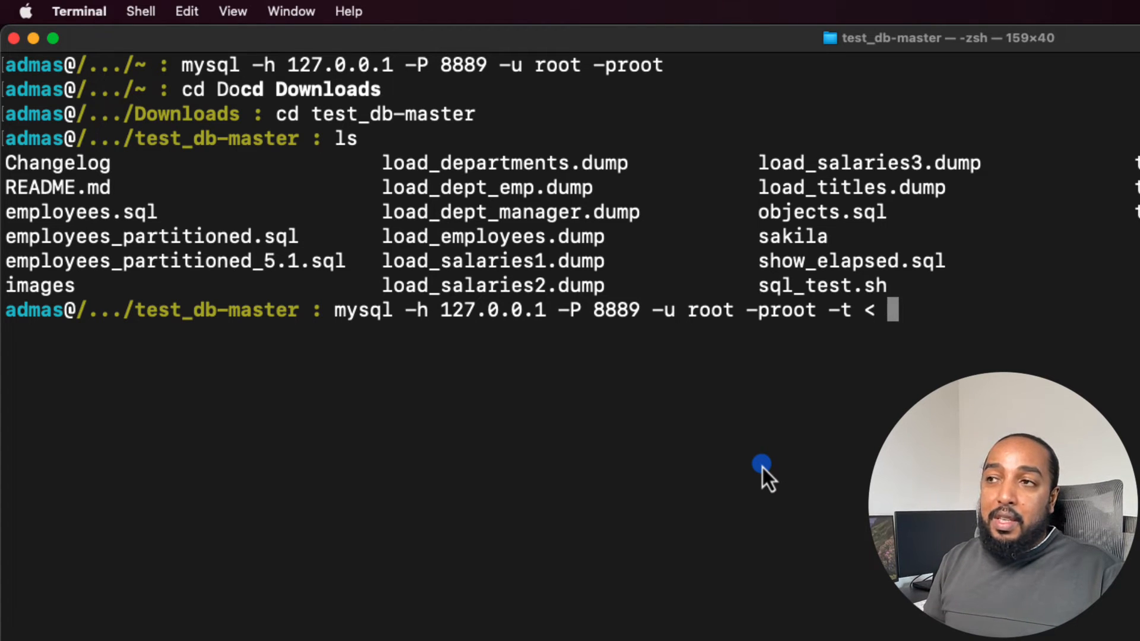
{"action": "type", "text": "employees"}
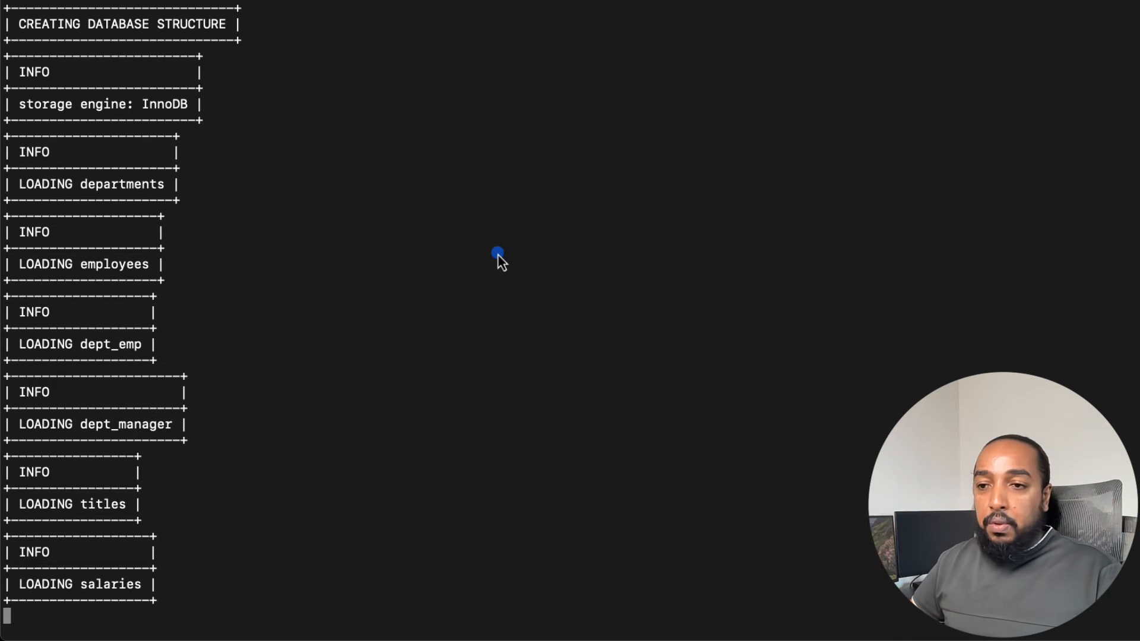
{"action": "mouse_move", "coordinate": [505, 256]}
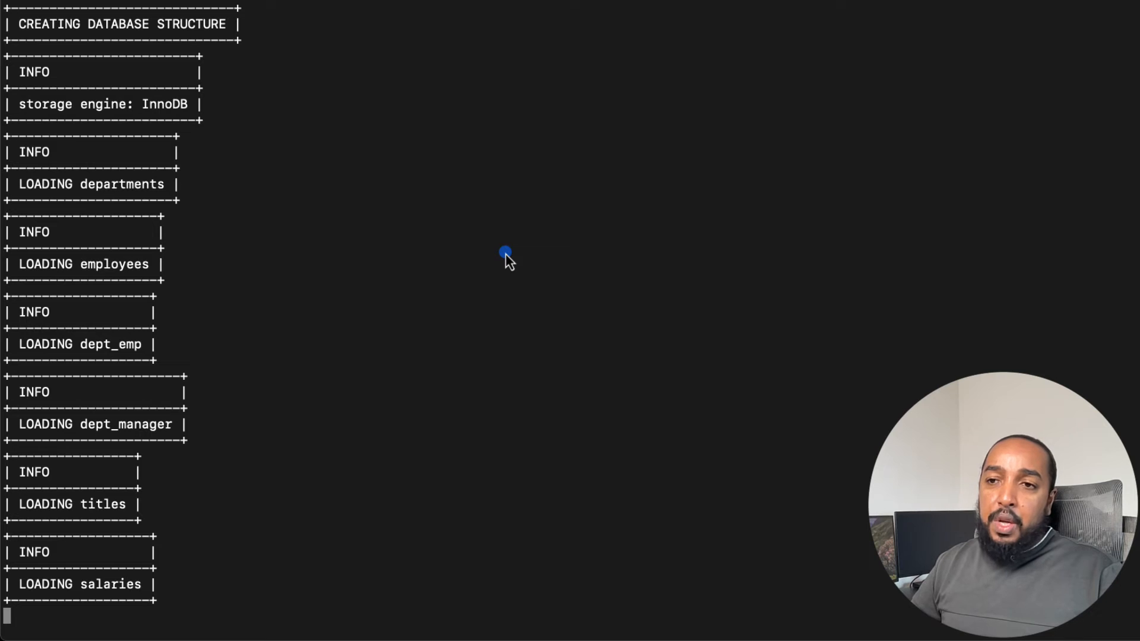
{"action": "scroll", "scroll_direction": "down", "scroll_amount": 3}
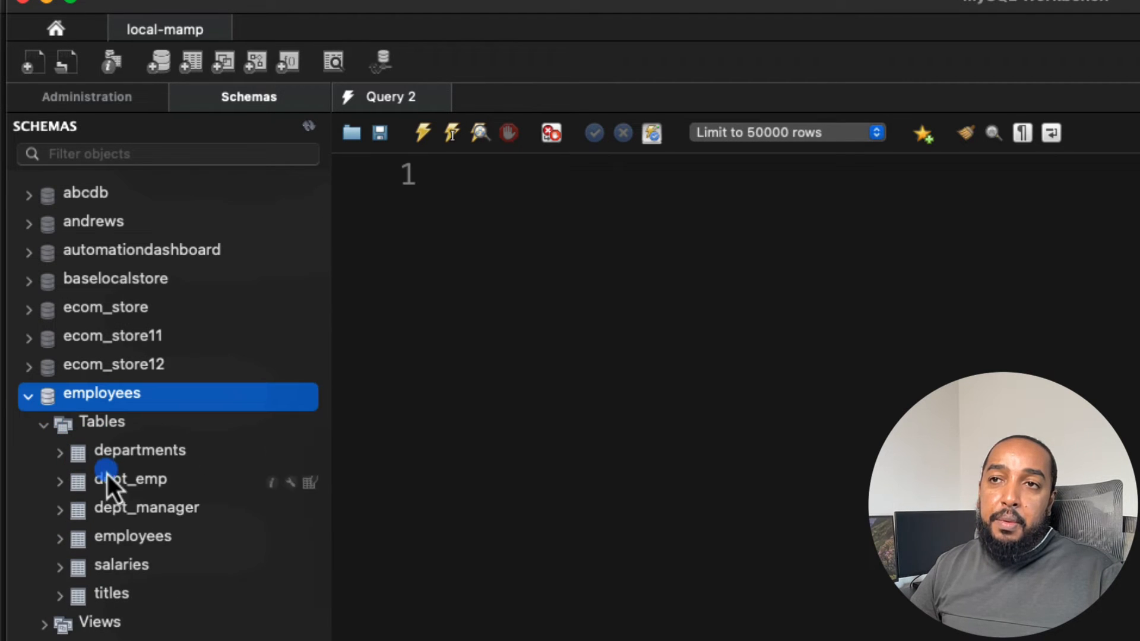
- Open a SELECT query on employees.departments from the Schemas navigator
{"action": "double_click", "coordinate": [139, 450]}
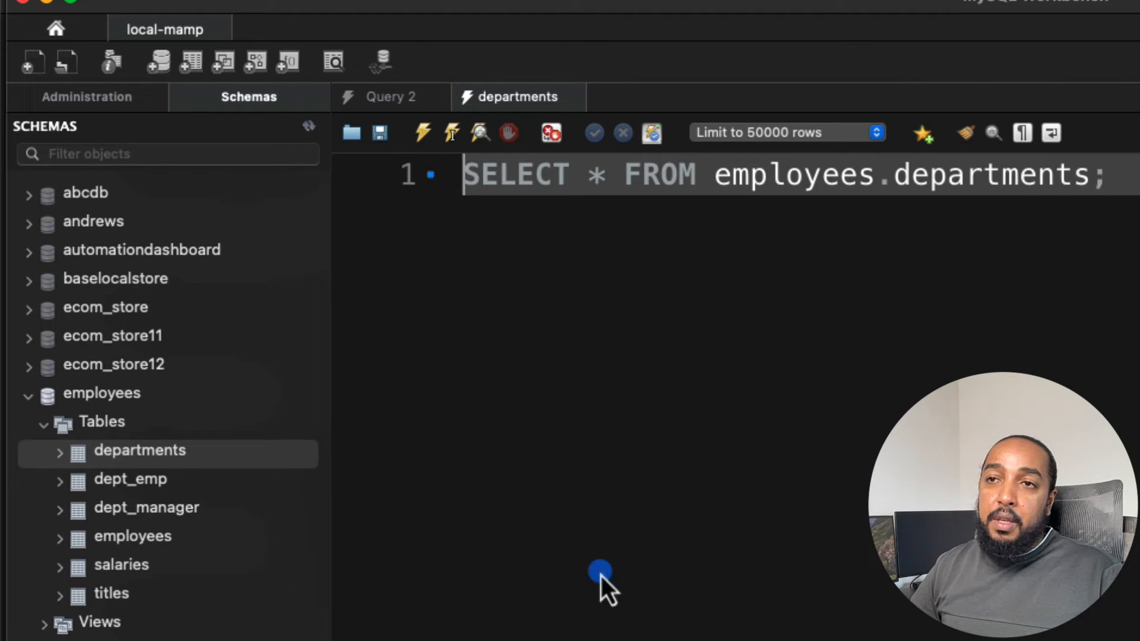
{"action": "left_click", "coordinate": [420, 133]}
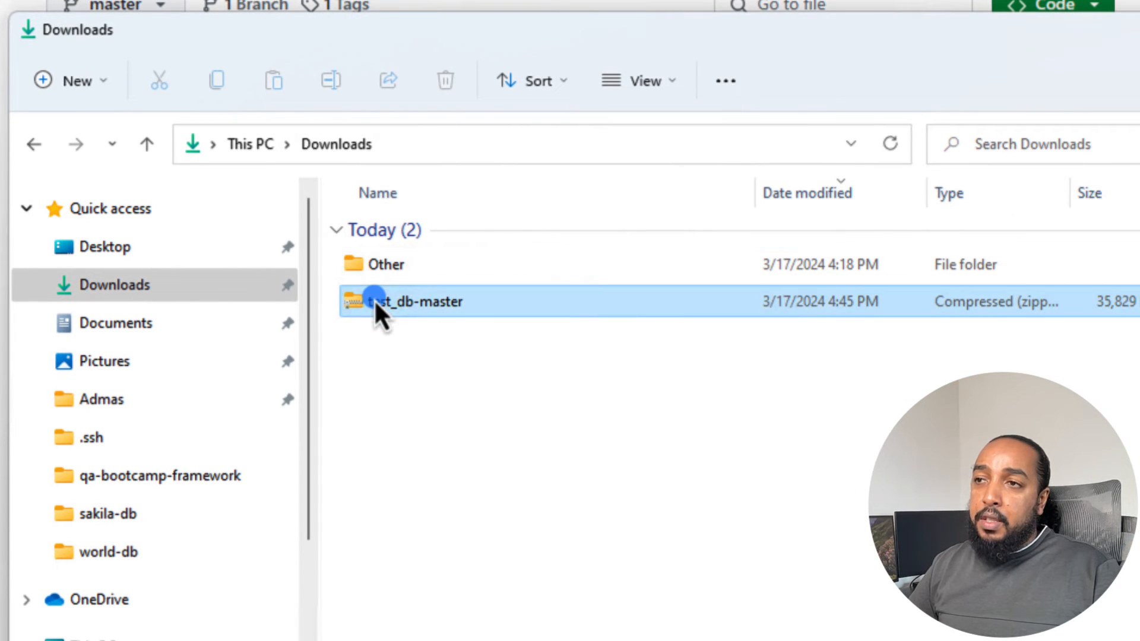
- Extract test_db-master.zip into Downloads and open the inner test_db-master folder
{"action": "double_click", "coordinate": [415, 301]}
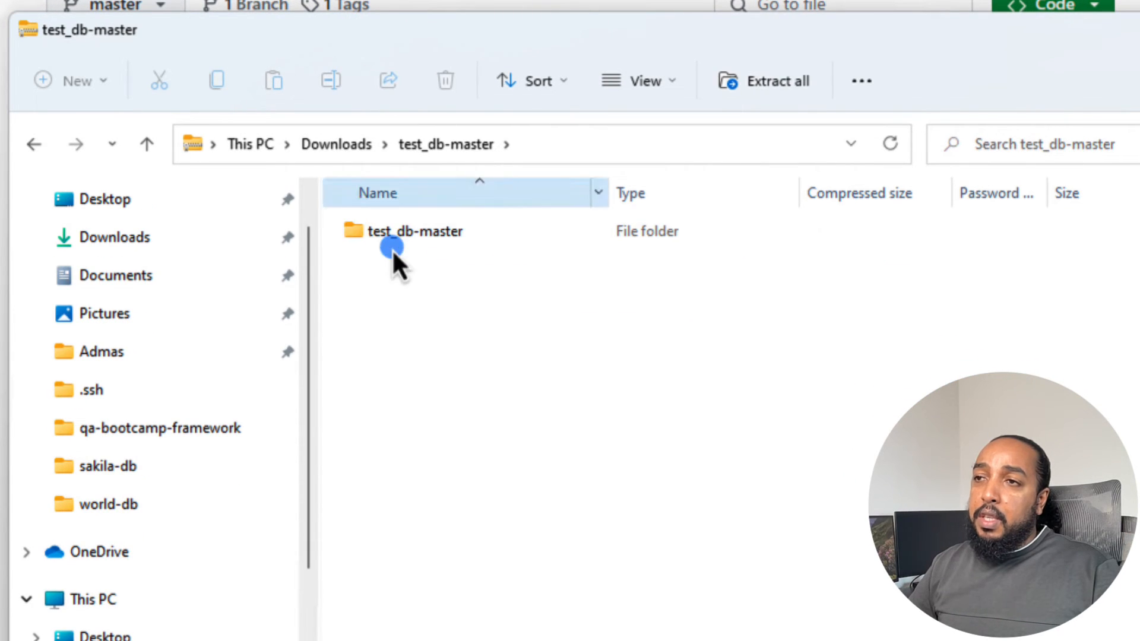
{"action": "left_click", "coordinate": [30, 143]}
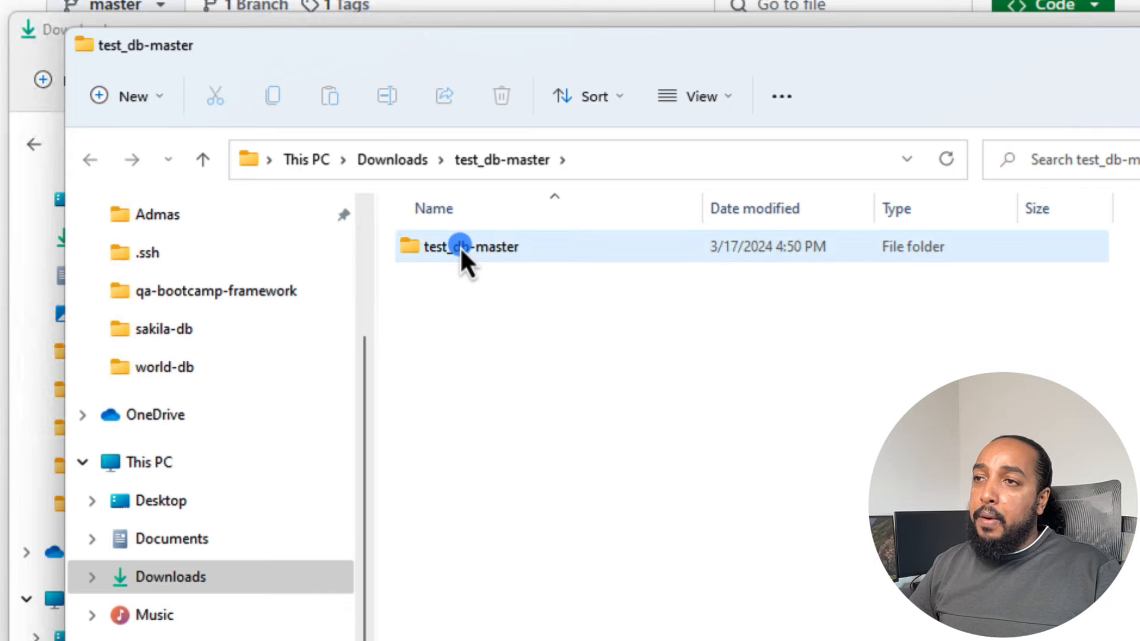
{"action": "double_click", "coordinate": [469, 246]}
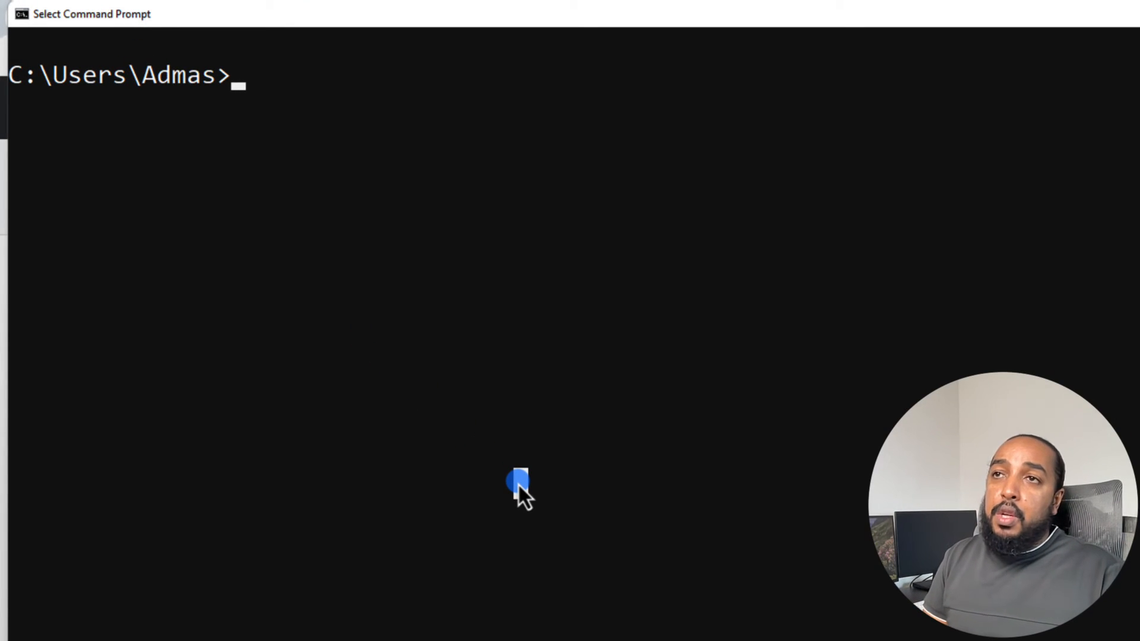
- Locate mysql.exe under C:\MAMP, then cd into Downloads\test_db-master\test_db-master
{"action": "type", "text": "where mysql"}
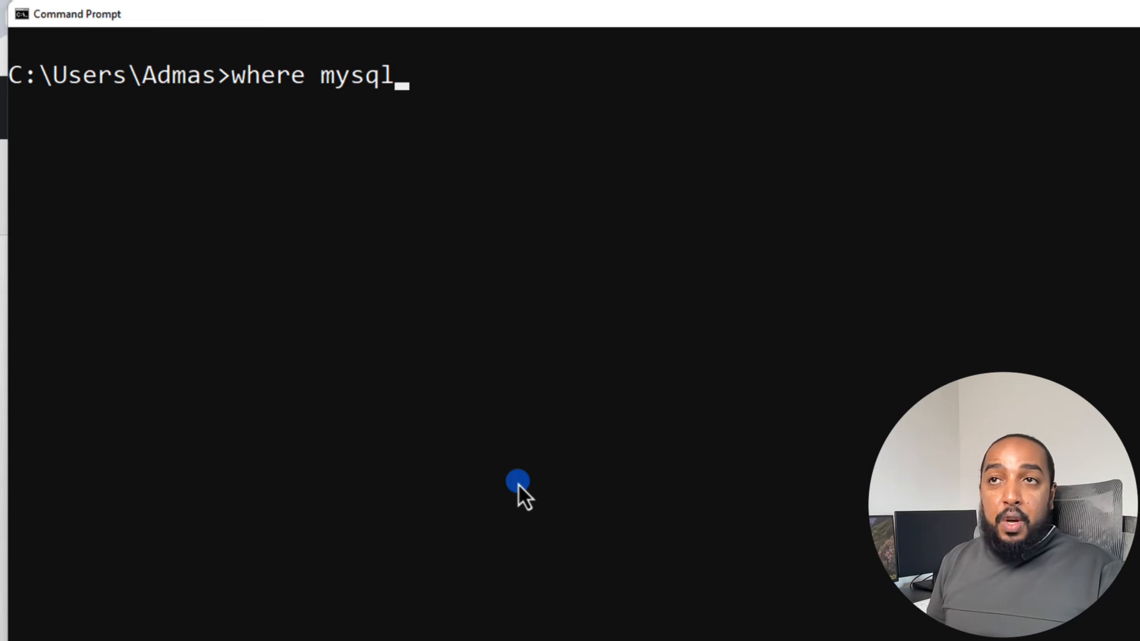
{"action": "key", "text": "Enter"}
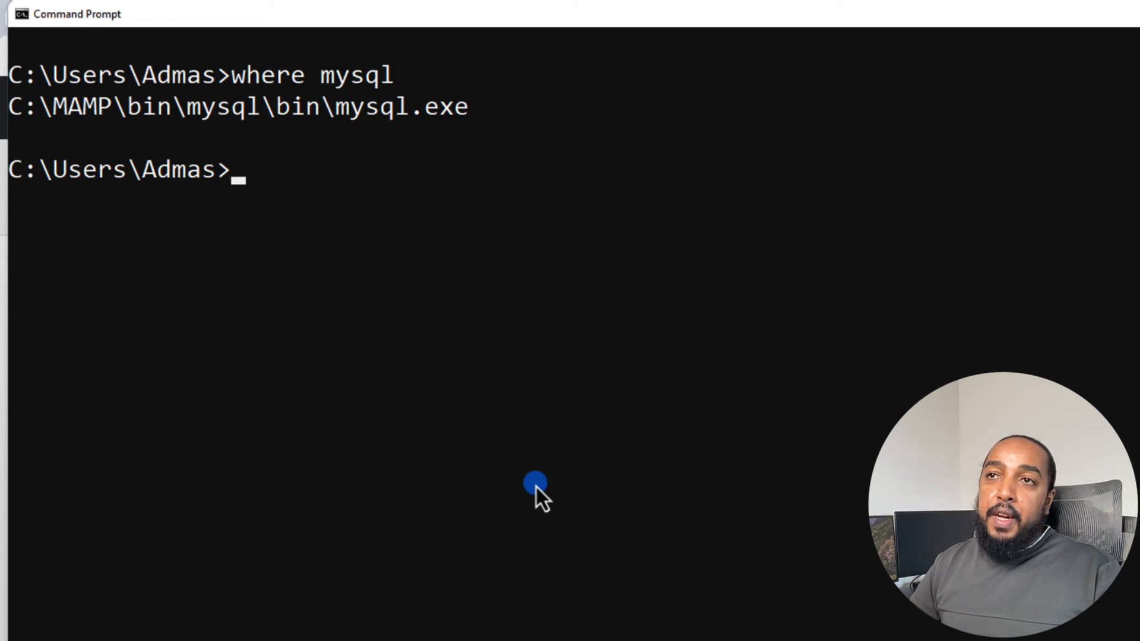
{"action": "mouse_move", "coordinate": [286, 138]}
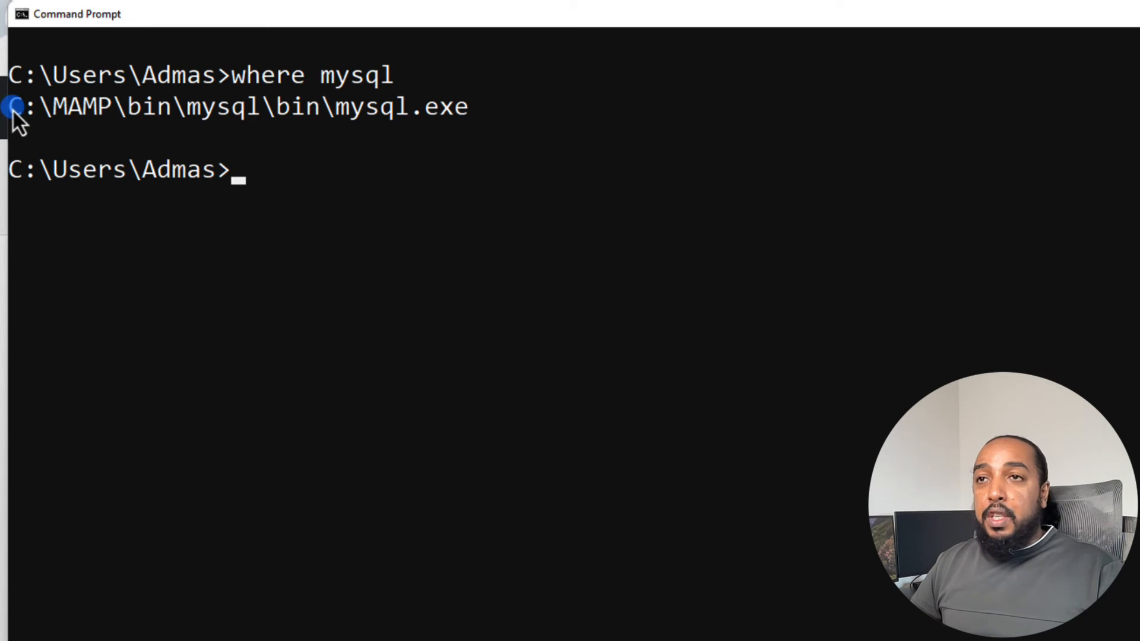
{"action": "left_click_drag", "start_coordinate": [10, 106], "coordinate": [473, 117]}
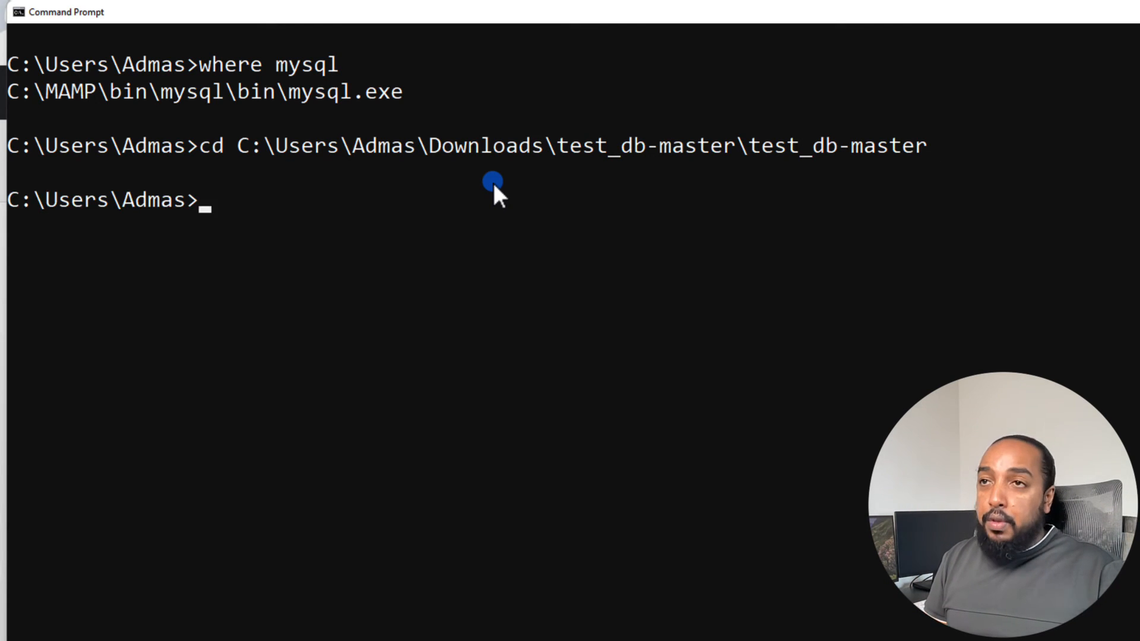
{"action": "type", "text": "cd \"v"}
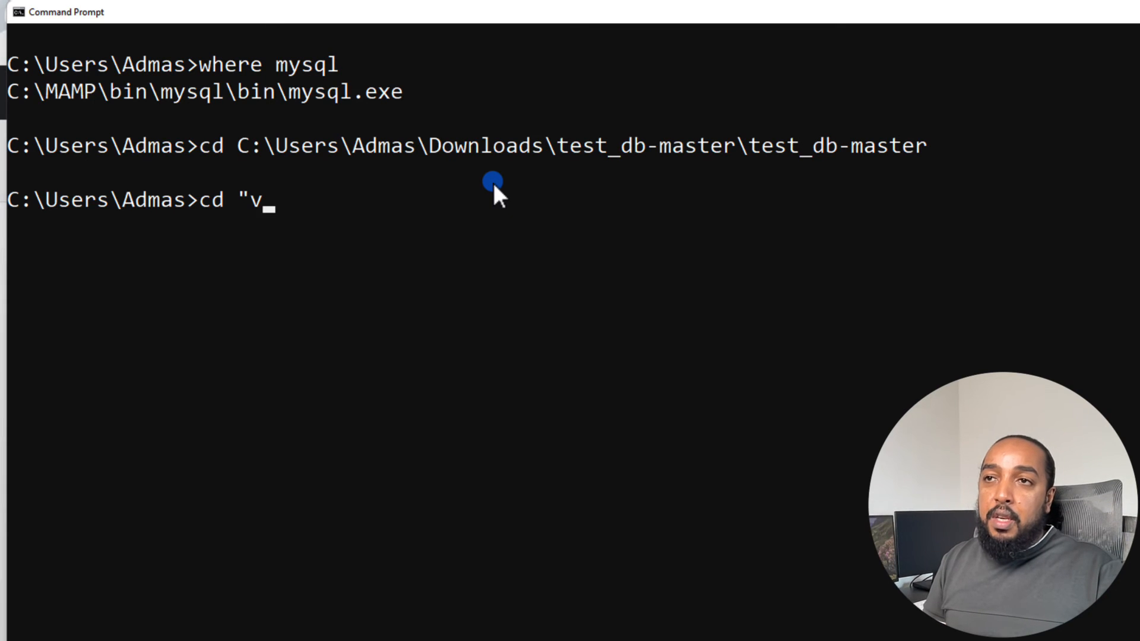
{"action": "type", "text": "C:\\Users\\Admas\\Downloads\\test_db-master\\test_db-master"}
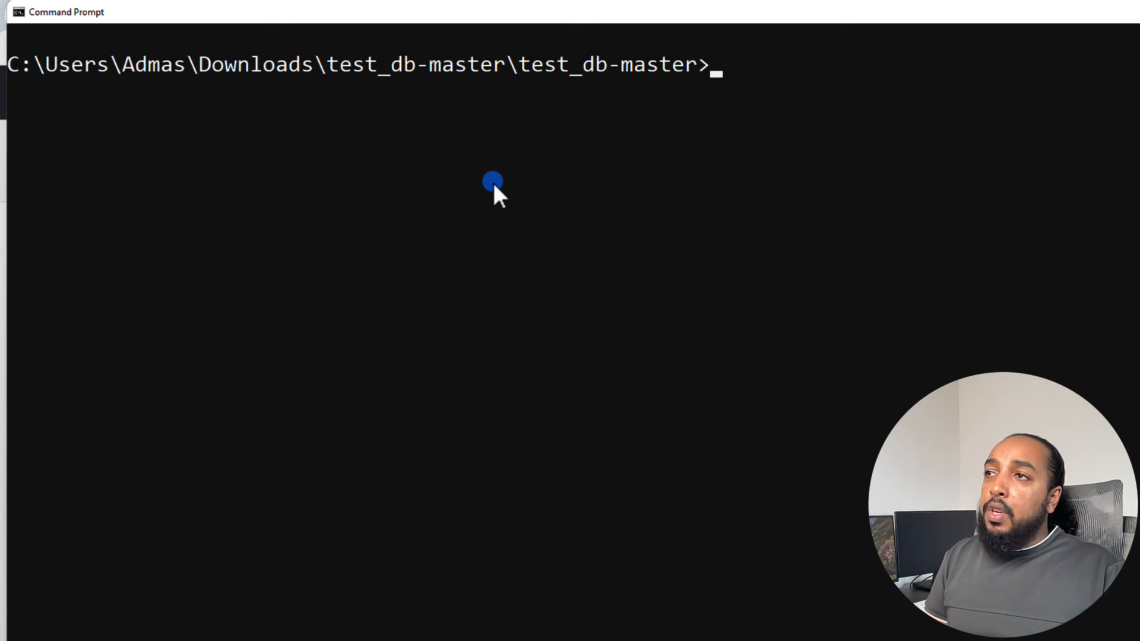
{"action": "type", "text": "mysql -h"}
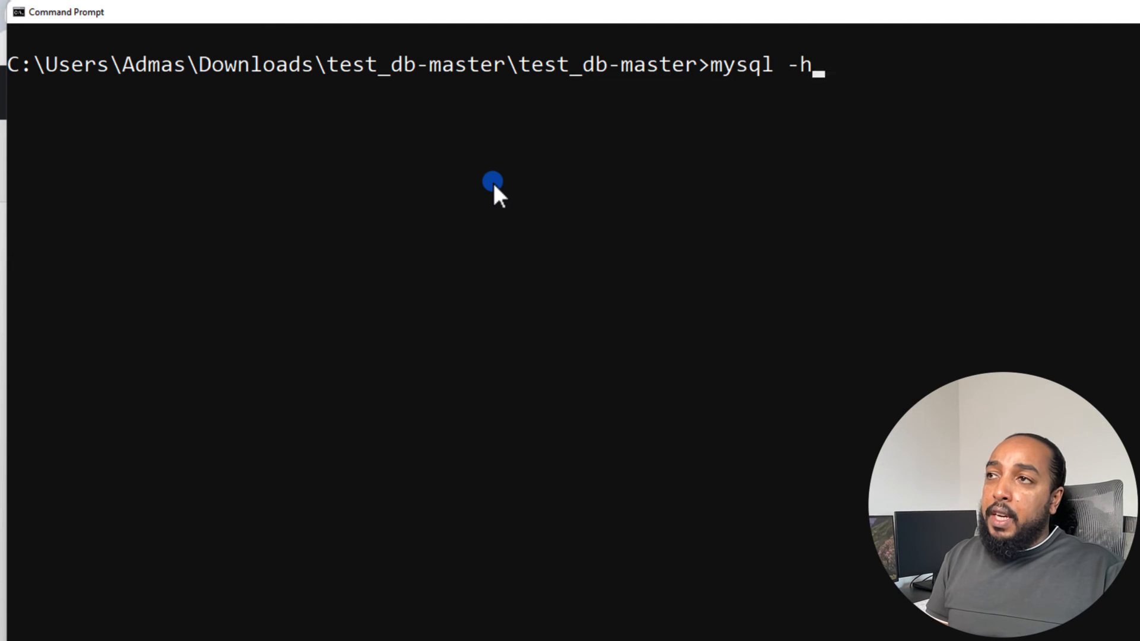
{"action": "type", "text": "1"}
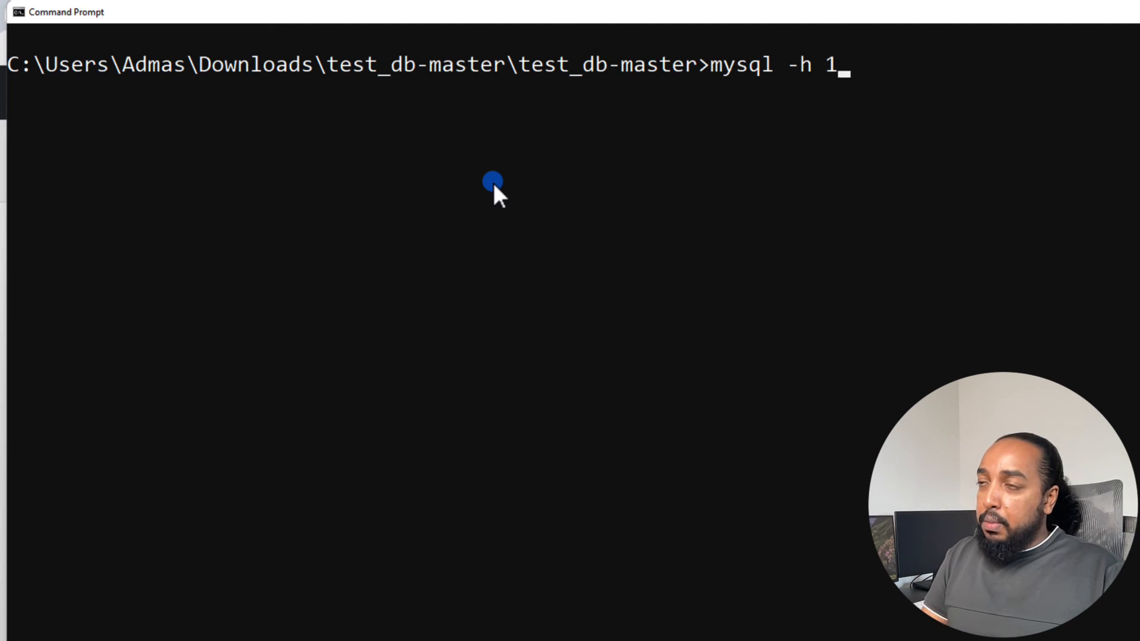
{"action": "type", "text": "27.0.0."}
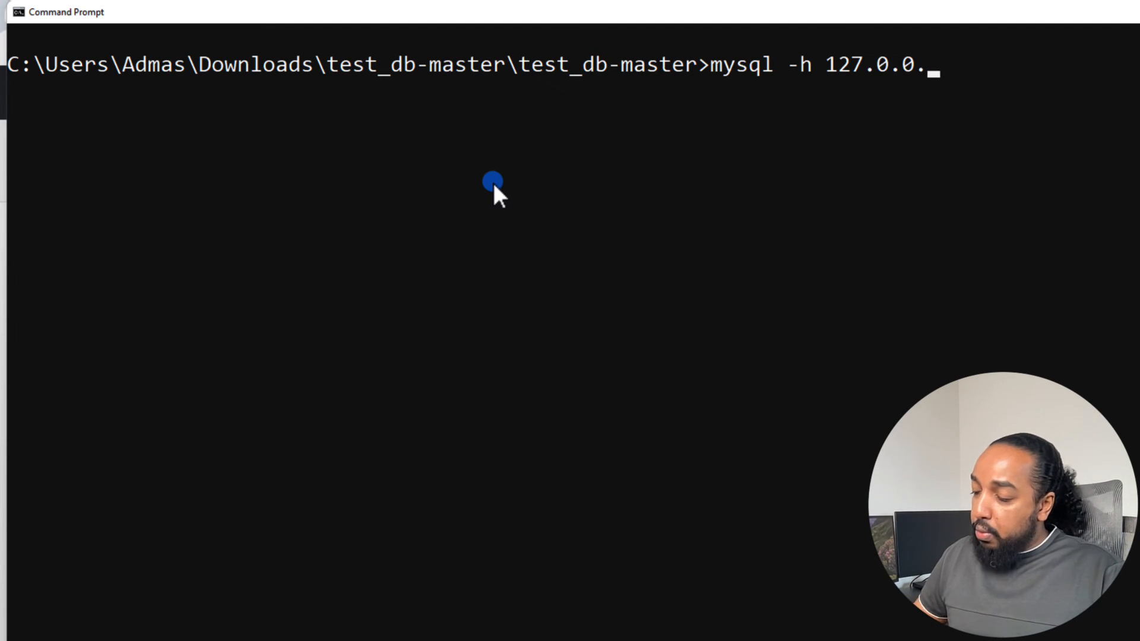
{"action": "type", "text": "1 -u"}
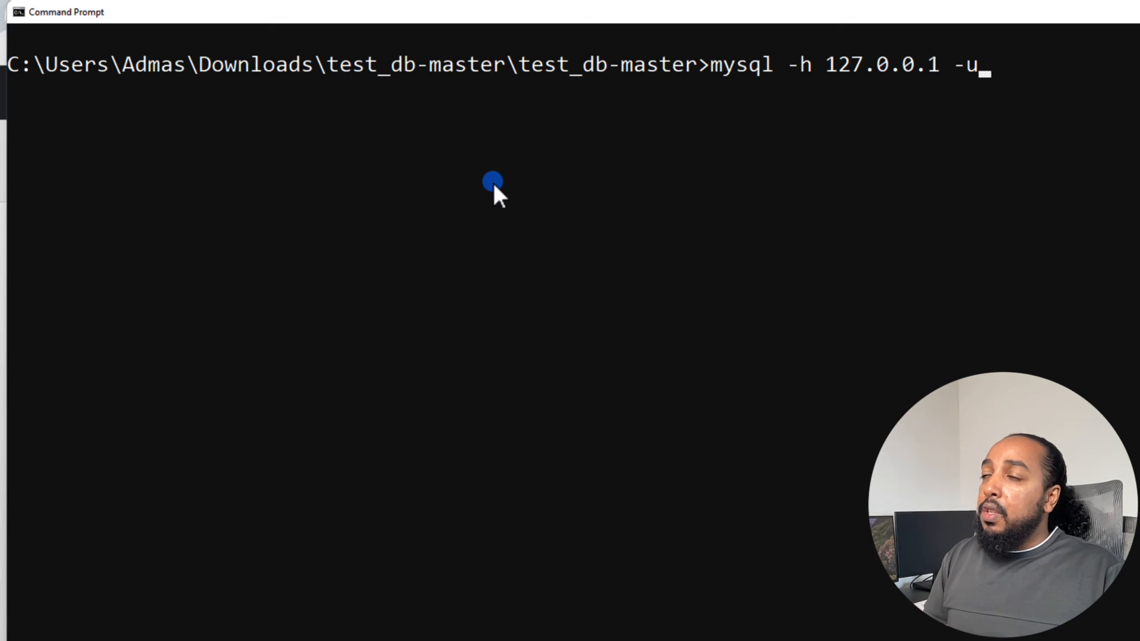
{"action": "type", "text": "root -P"}
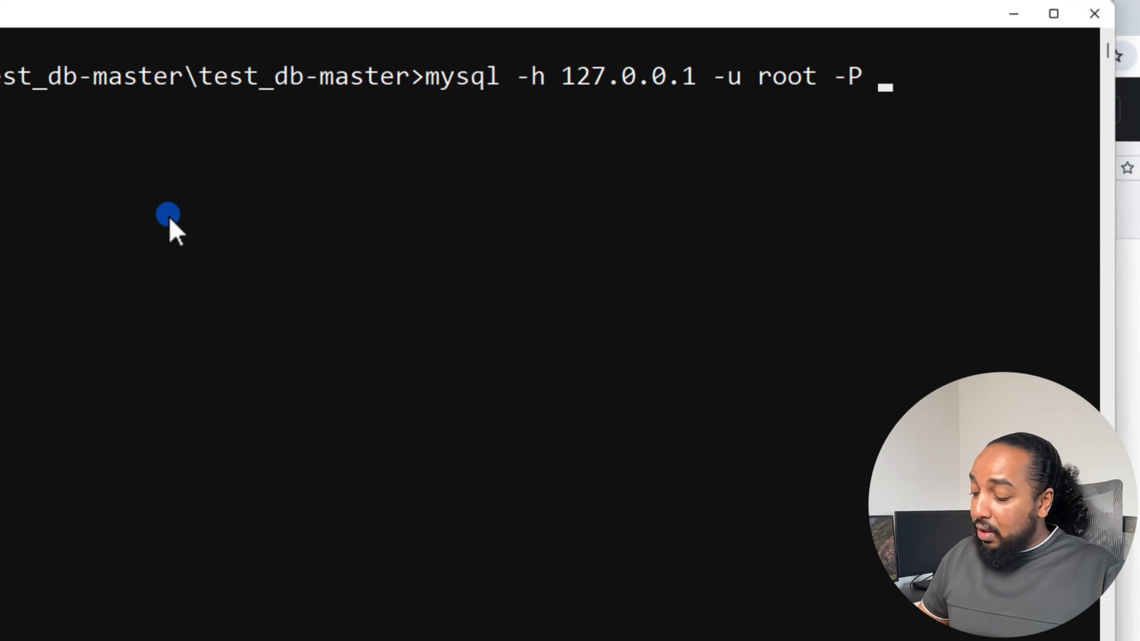
{"action": "type", "text": "3306"}
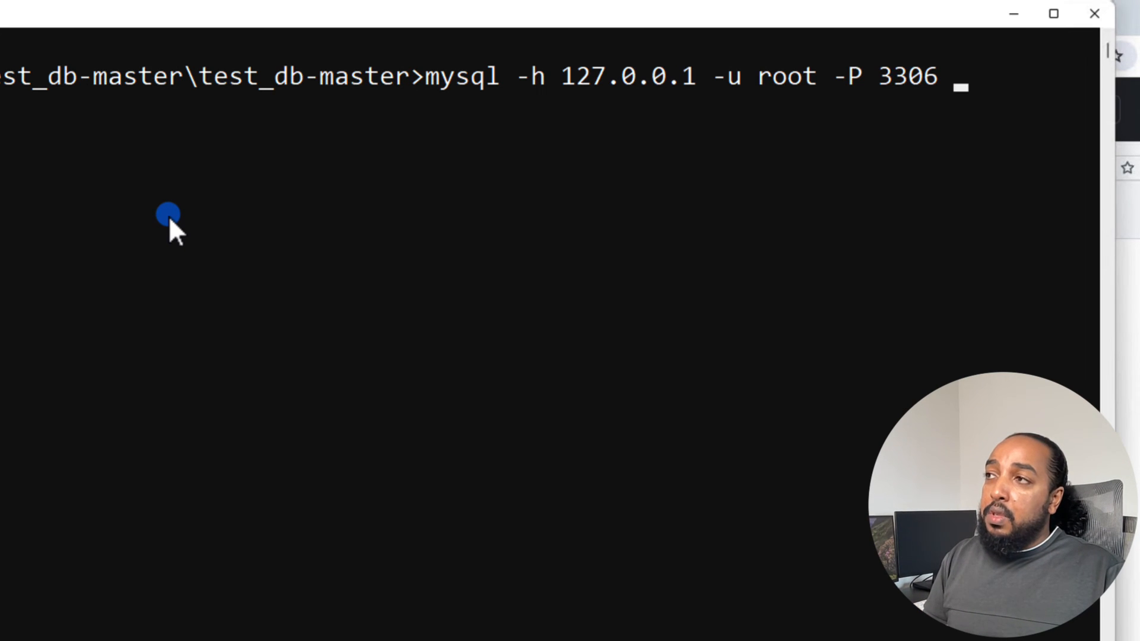
{"action": "type", "text": "-"}
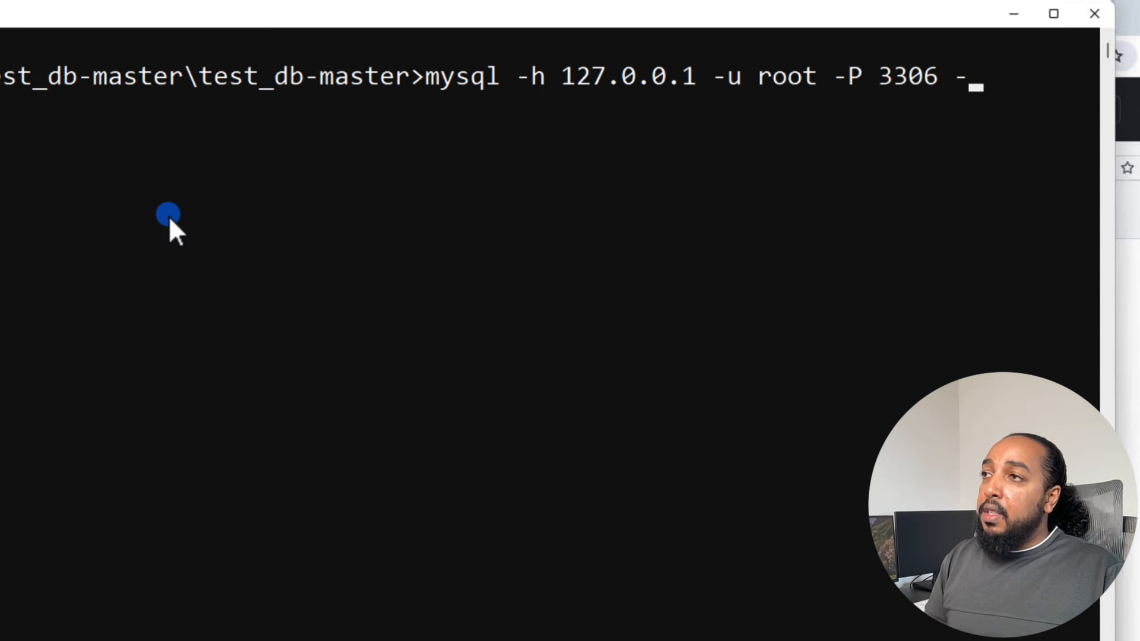
{"action": "type", "text": "pro"}
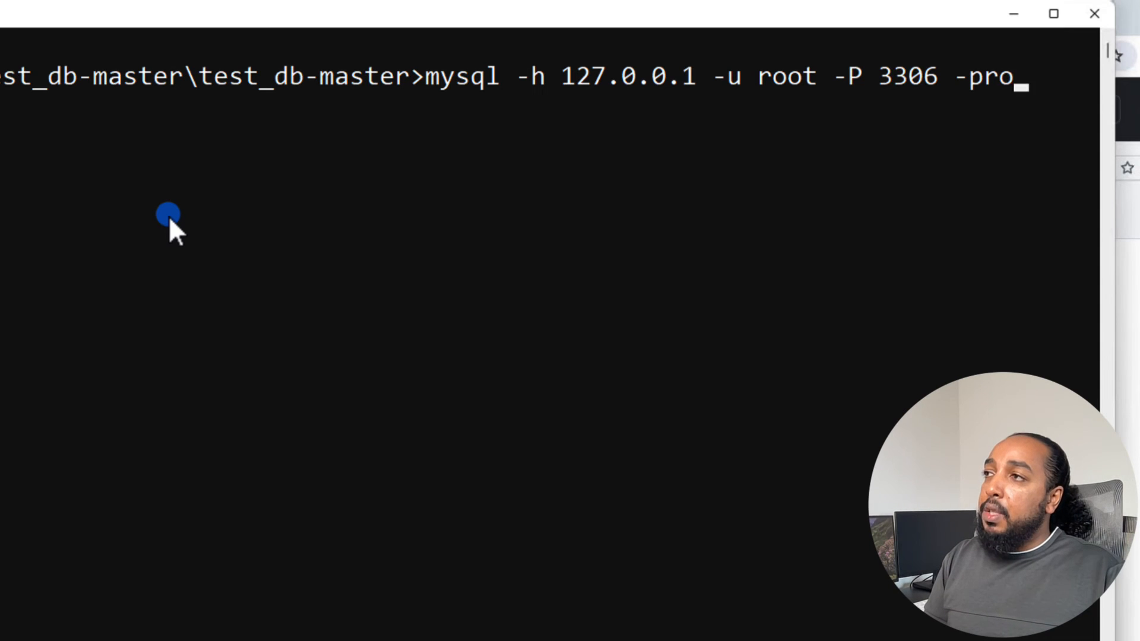
{"action": "type", "text": "ot"}
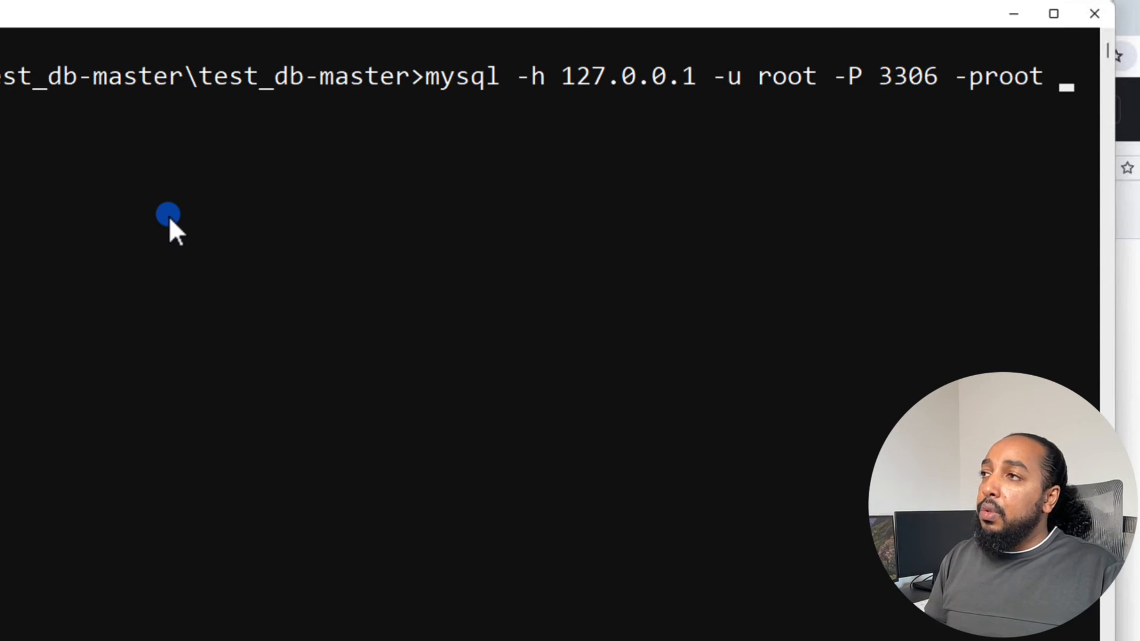
{"action": "type", "text": "-t"}
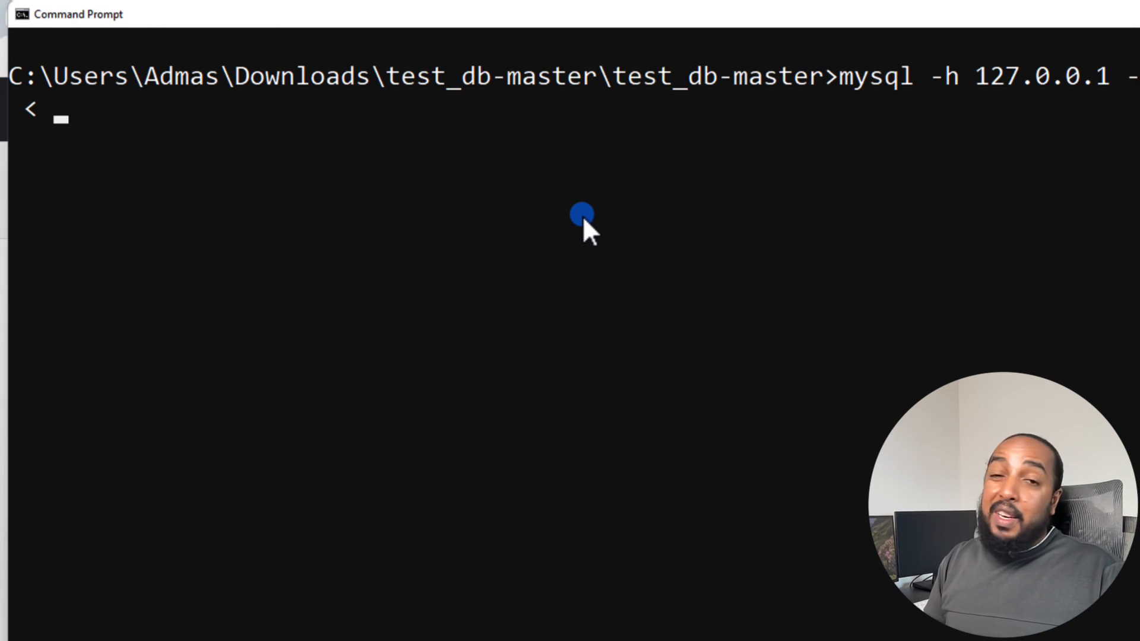
{"action": "type", "text": "employees.sql"}
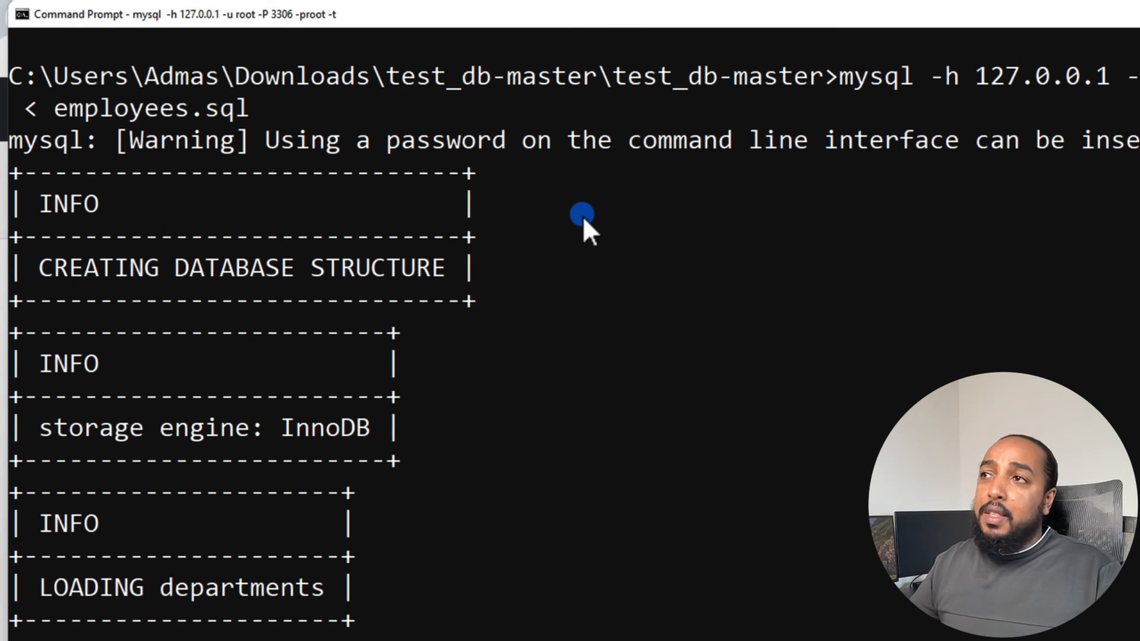
{"action": "scroll", "scroll_direction": "down", "scroll_amount": 3}
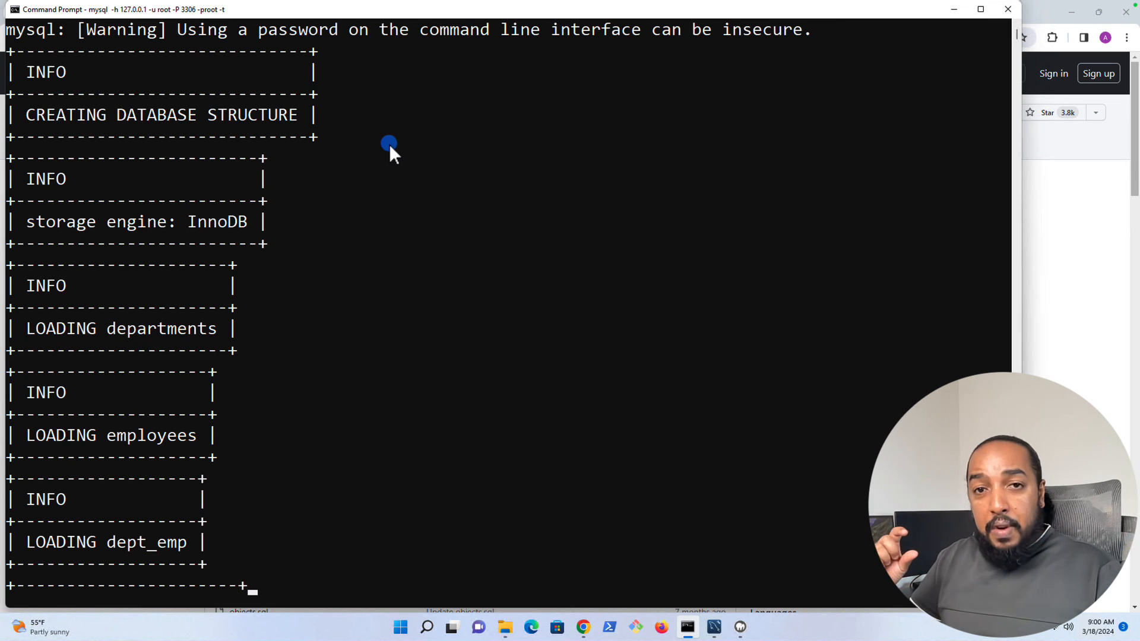
{"action": "scroll", "scroll_direction": "down", "scroll_amount": 3}
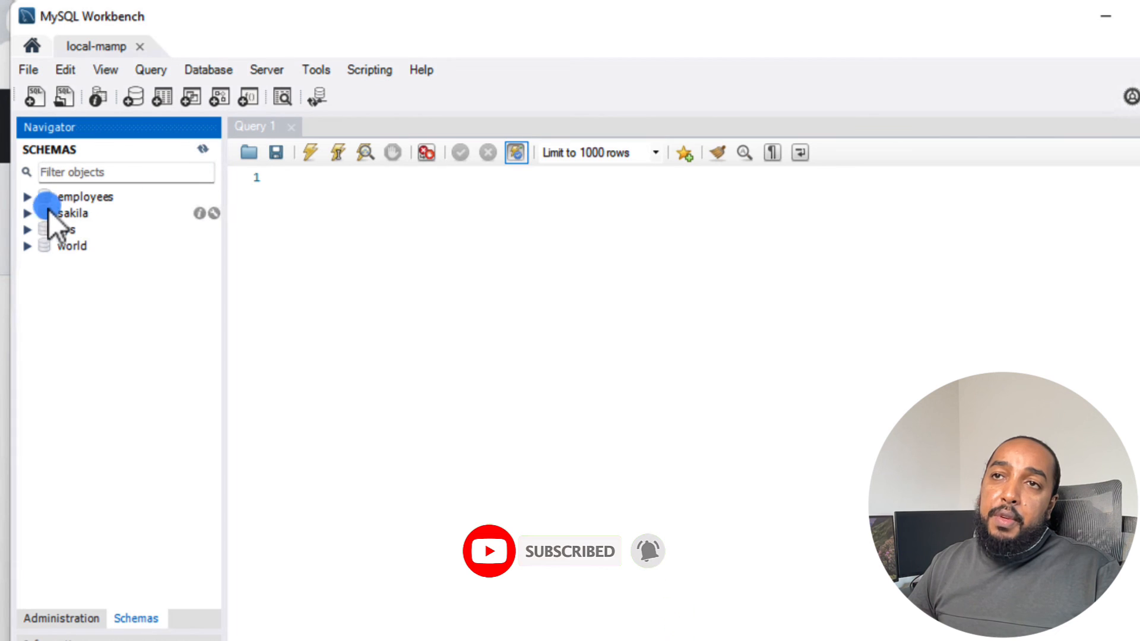
- Expand the employees schema's Tables node to show its six tables, departments through titles
{"action": "left_click", "coordinate": [26, 197]}
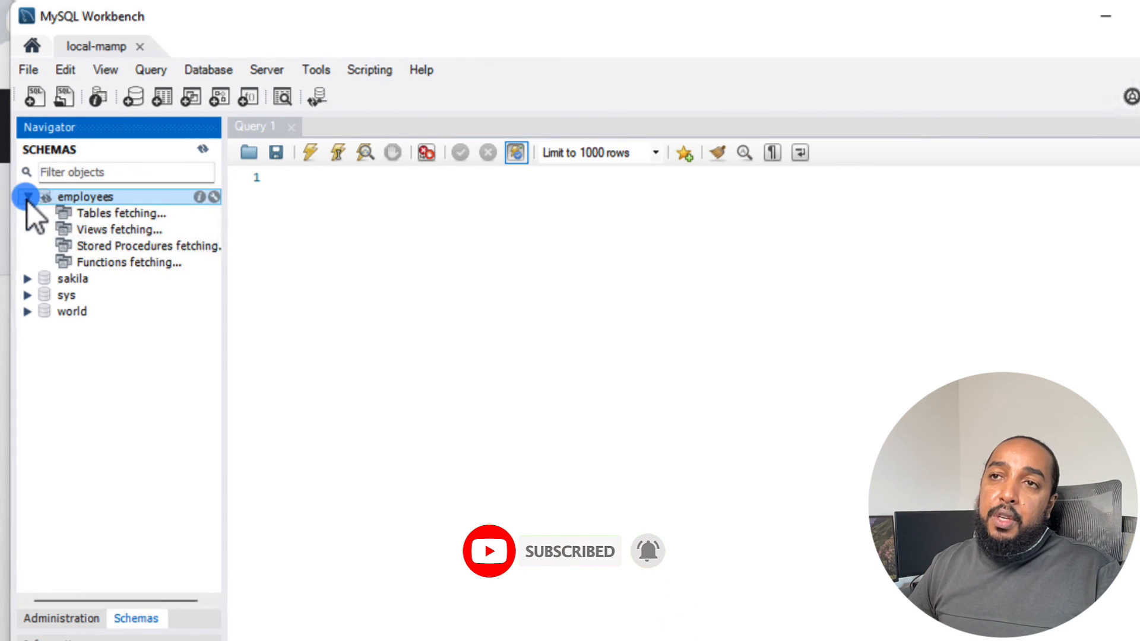
{"action": "left_click", "coordinate": [27, 196]}
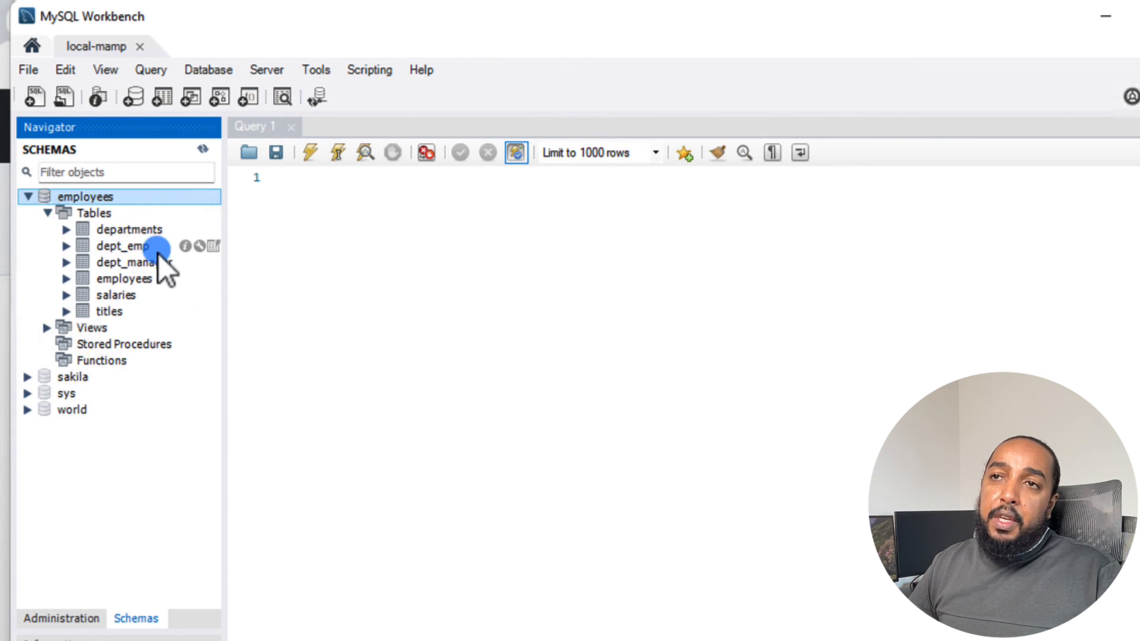